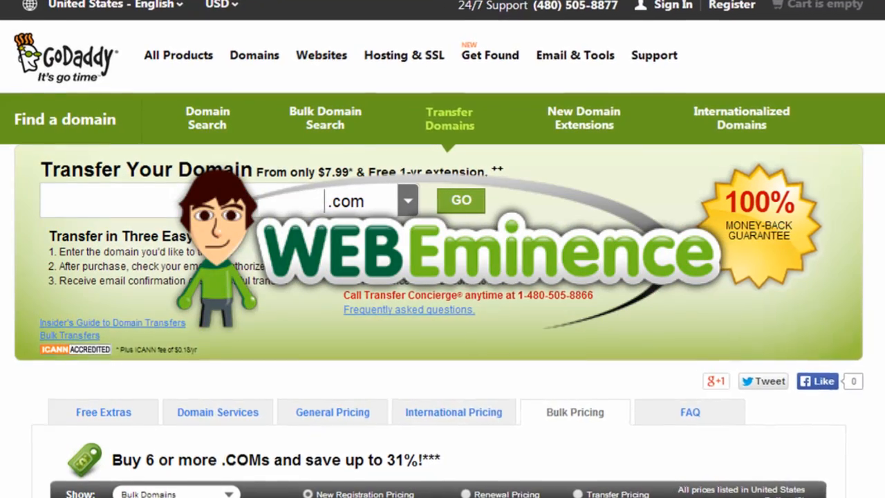
Step: Choose the Basic website package with annual billing and continue to the website address step
scroll(down, 3)
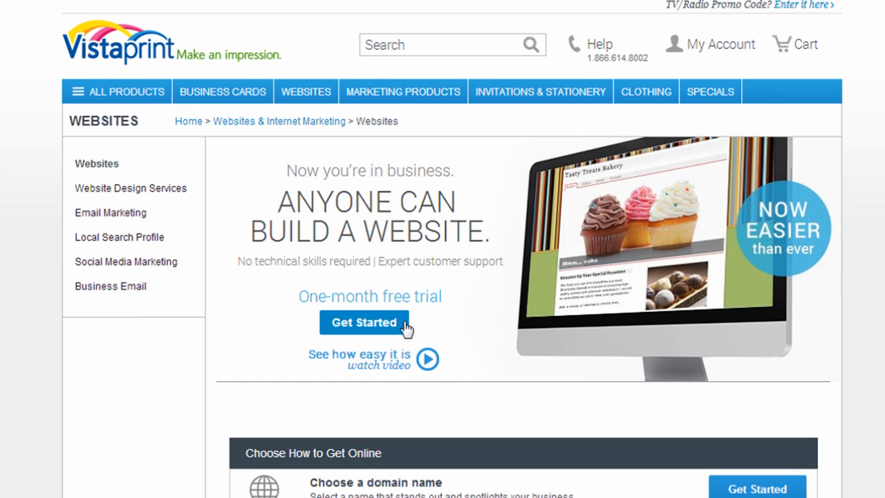
click(364, 322)
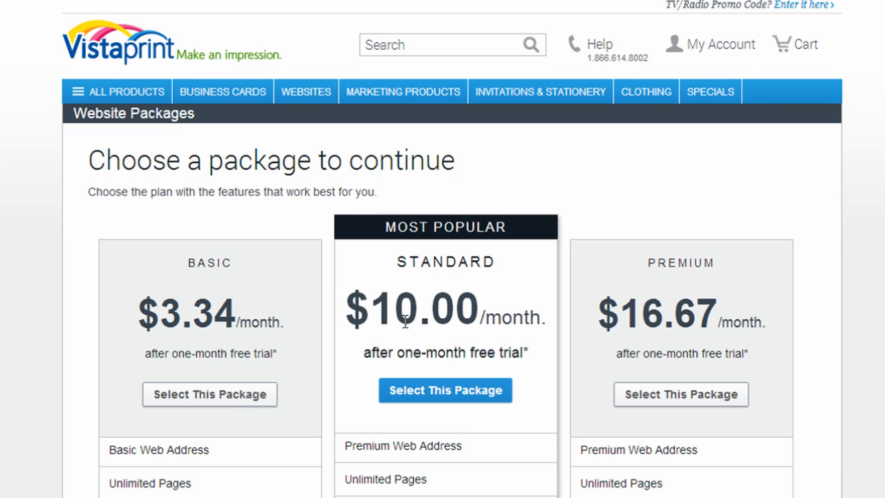
scroll(down, 3)
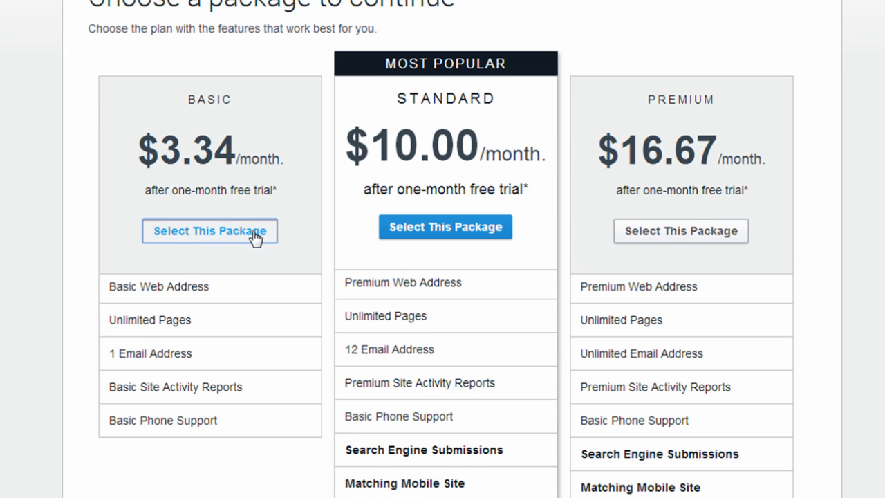
click(210, 231)
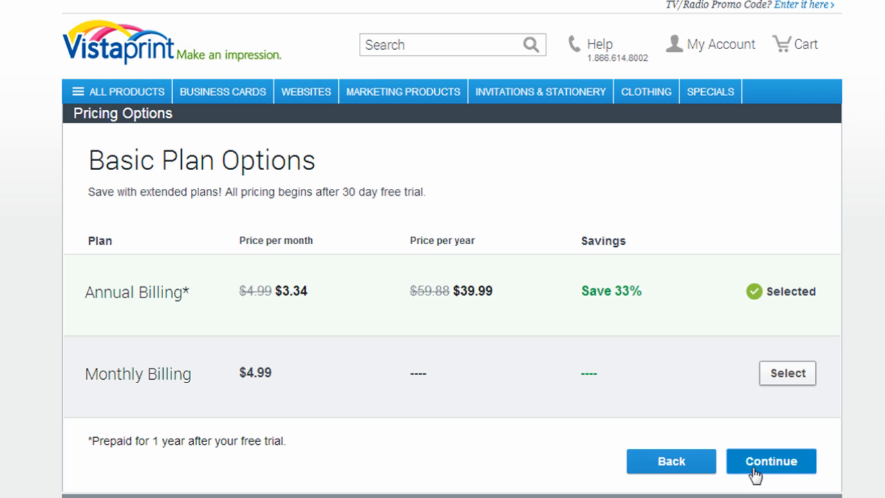
click(770, 461)
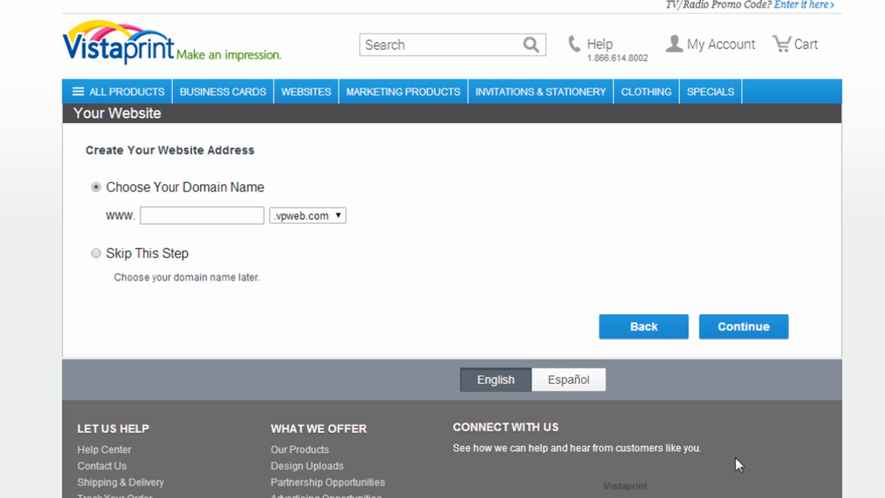
click(202, 216)
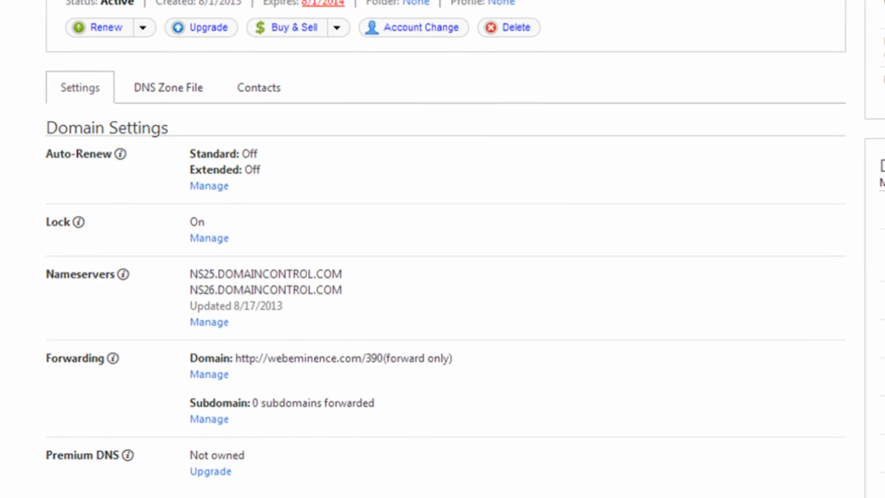
Step: Leave Domain Settings and reach the Transfer Domains page via the Domains menu
scroll(down, 3)
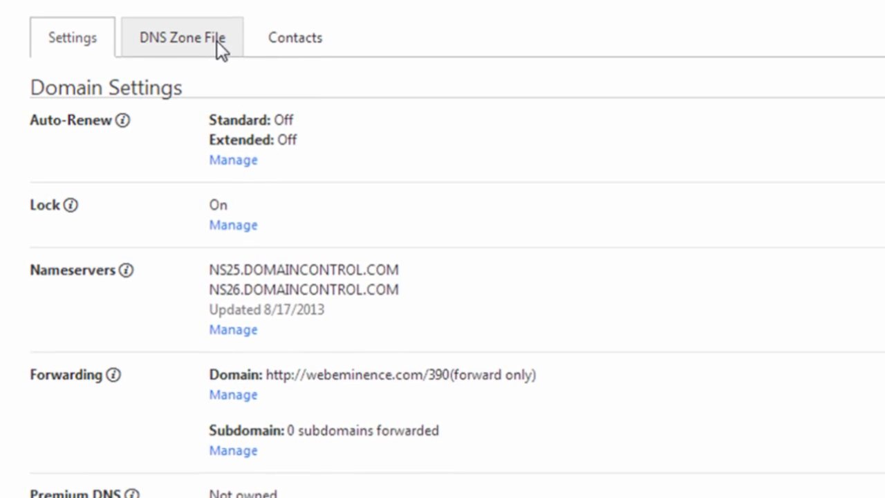
click(183, 37)
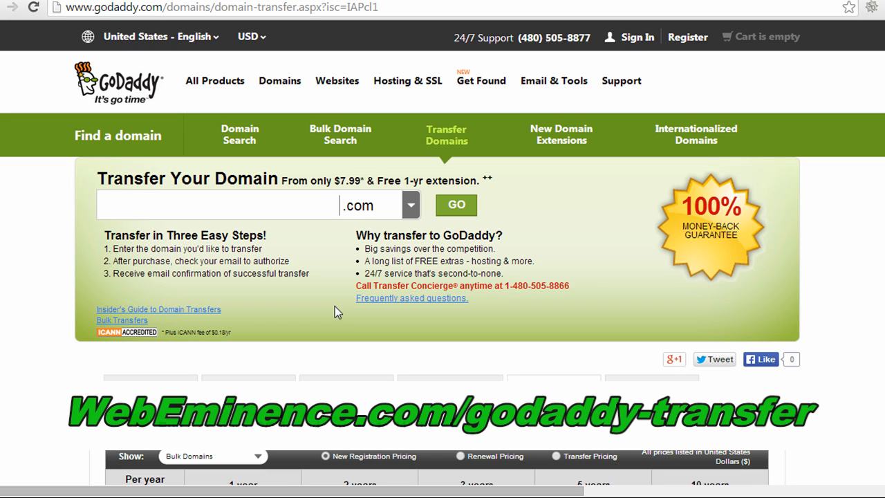
Step: Search examplewebsitebuilder.com for transfer and confirm it is listed as available
click(554, 384)
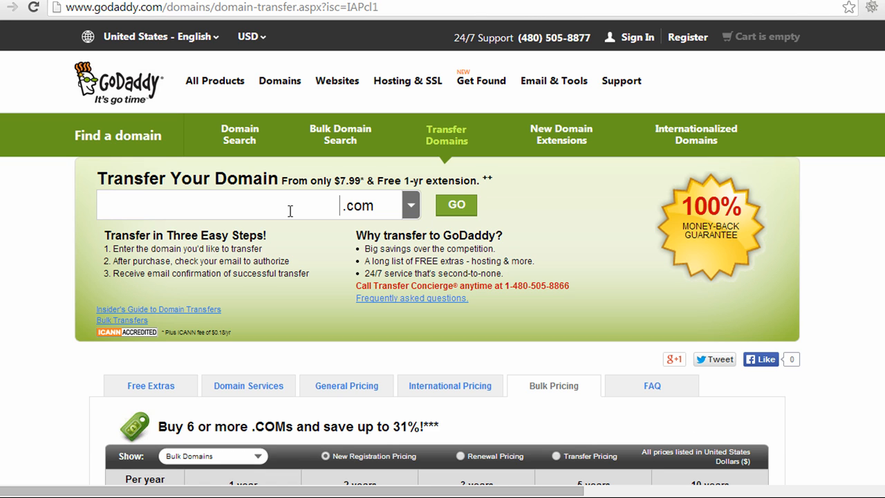
click(219, 204)
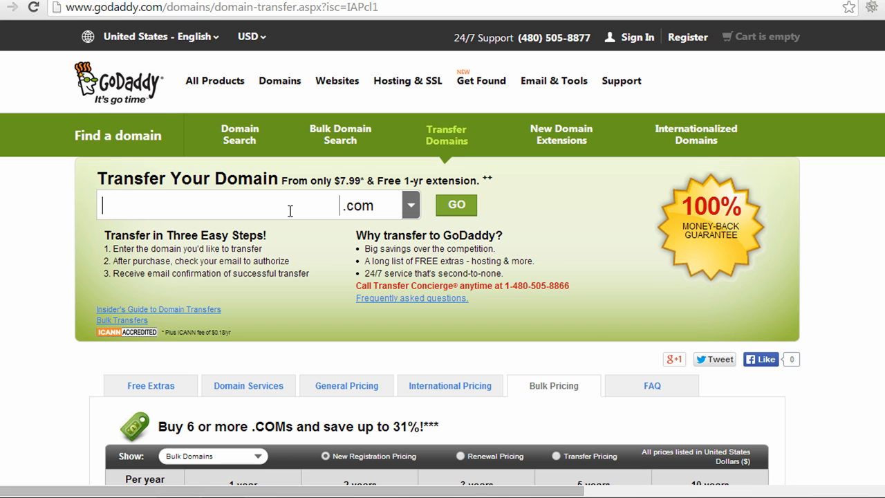
text(examplewebsitebuilder)
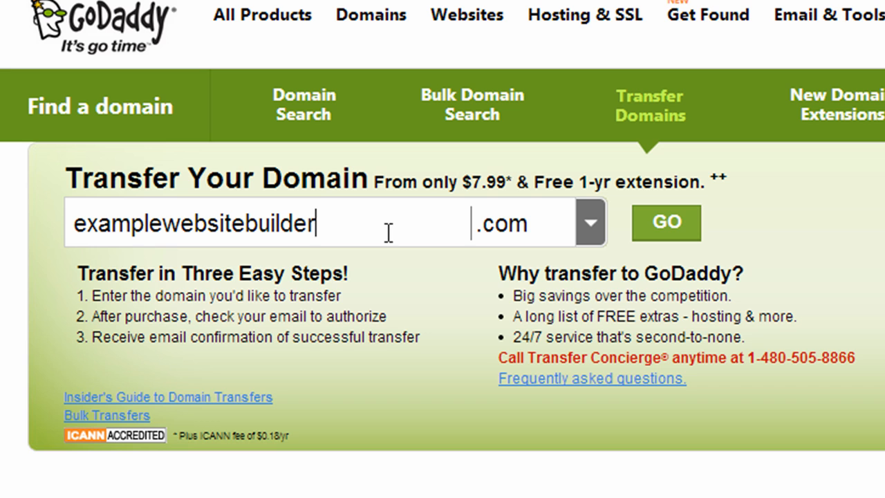
click(665, 223)
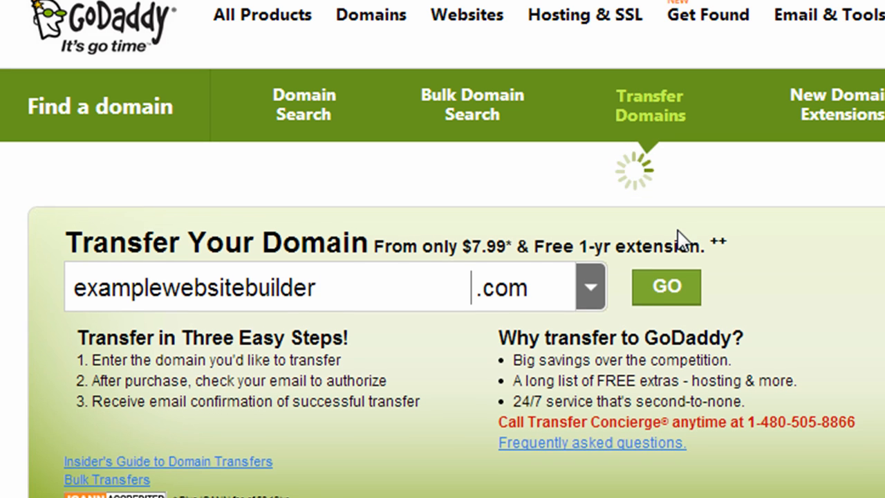
click(665, 287)
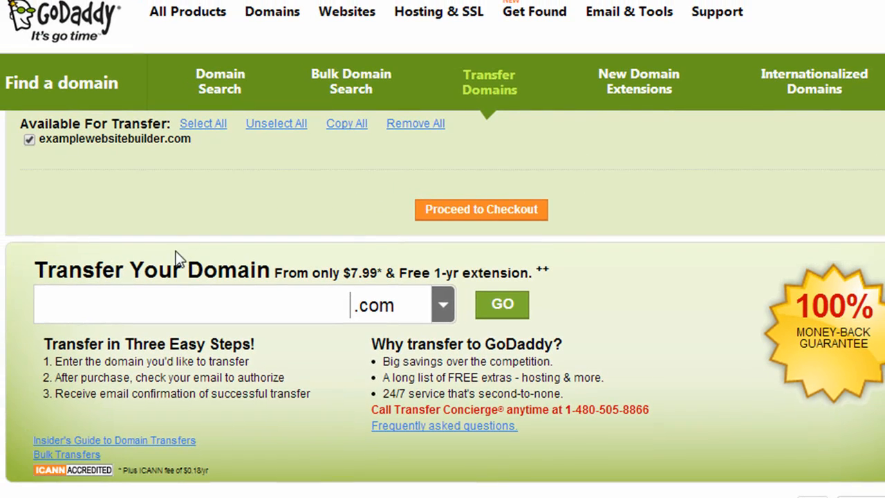
mouse_move(97, 185)
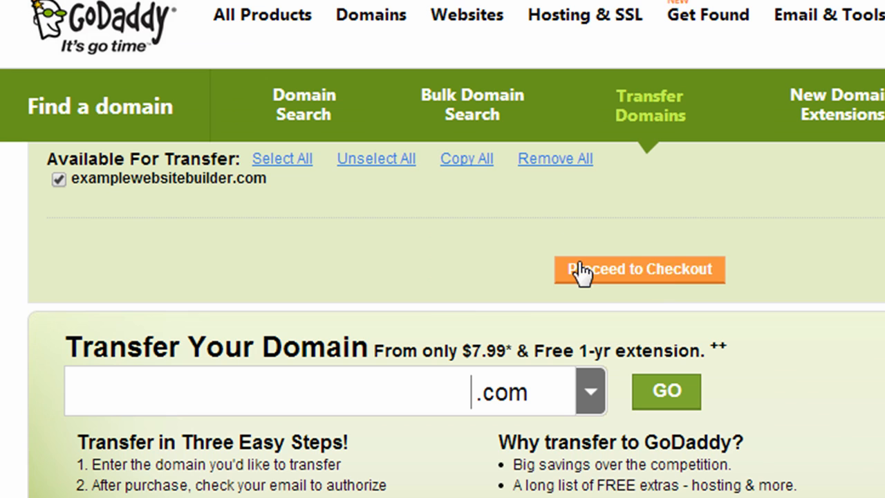
mouse_move(501, 269)
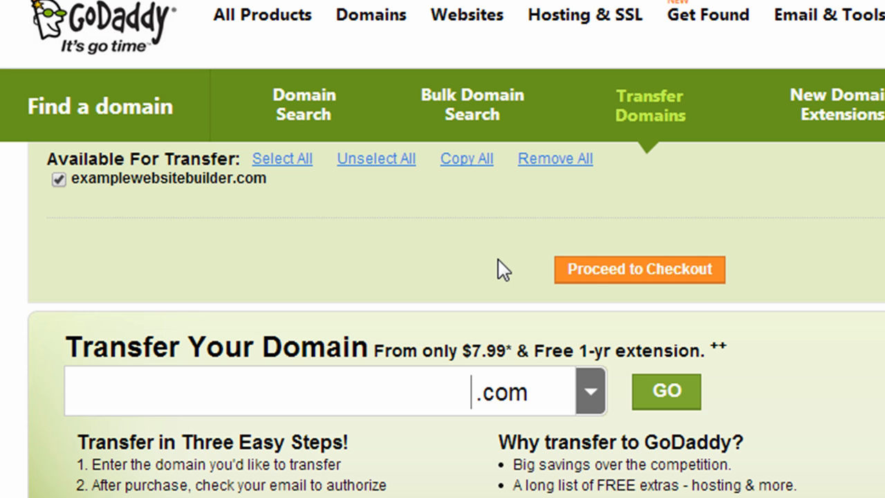
mouse_move(587, 275)
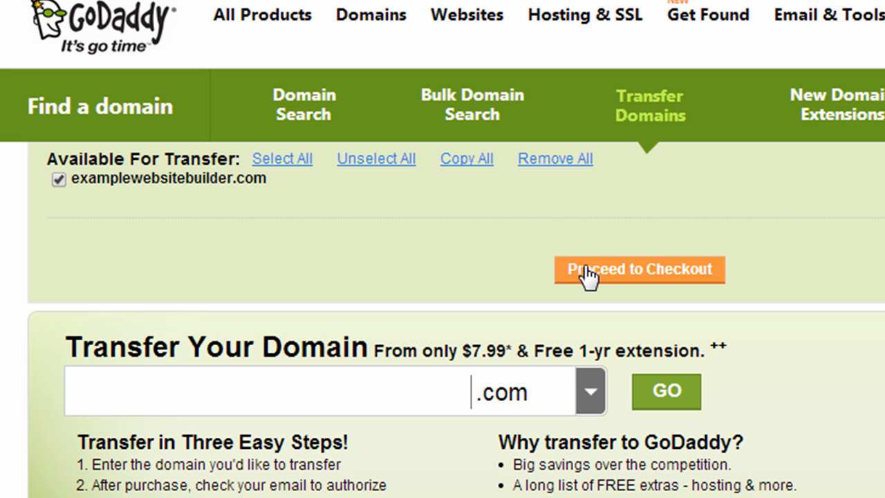
Step: Add the transfer to the cart without hosting or email and check out the $8.17 order
click(638, 270)
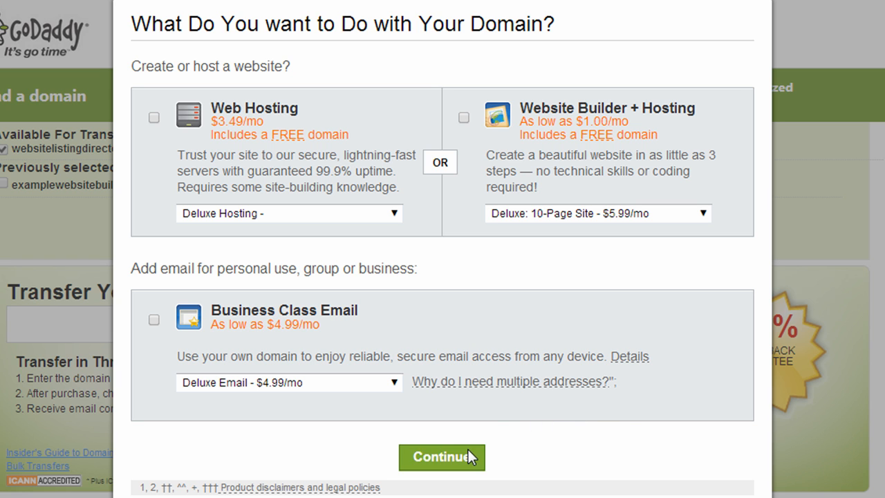
click(441, 456)
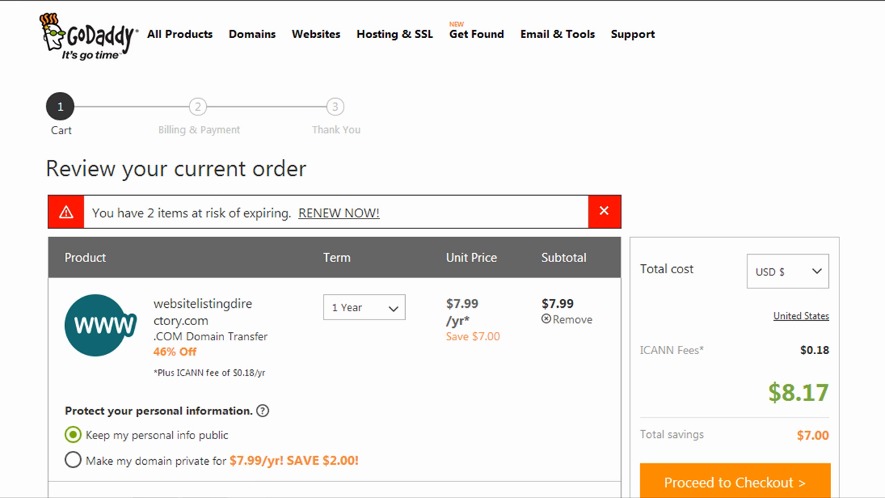
scroll(down, 3)
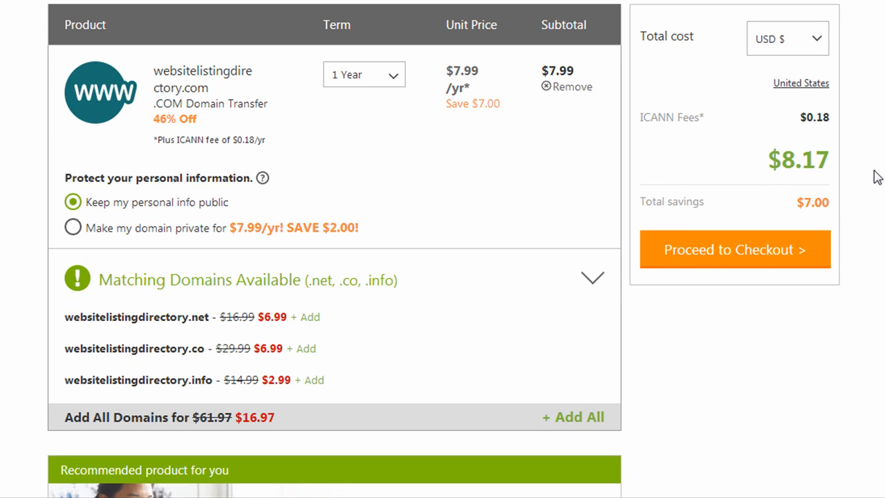
mouse_move(793, 158)
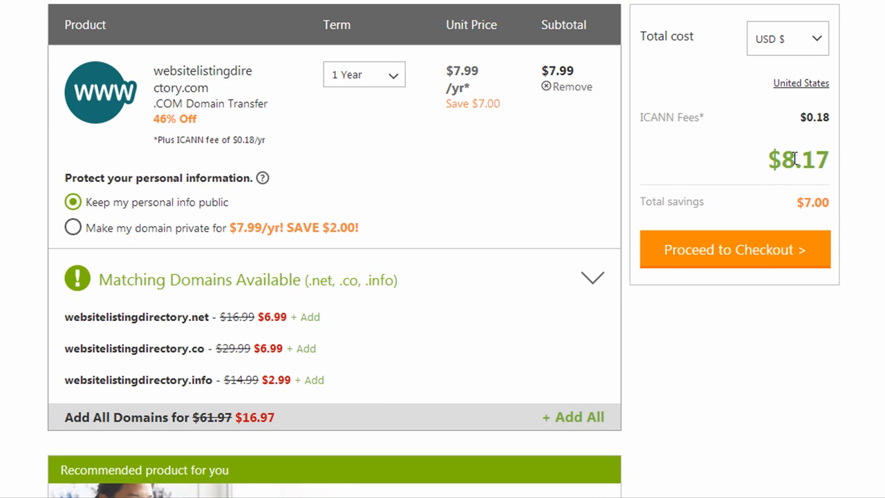
scroll(down, 3)
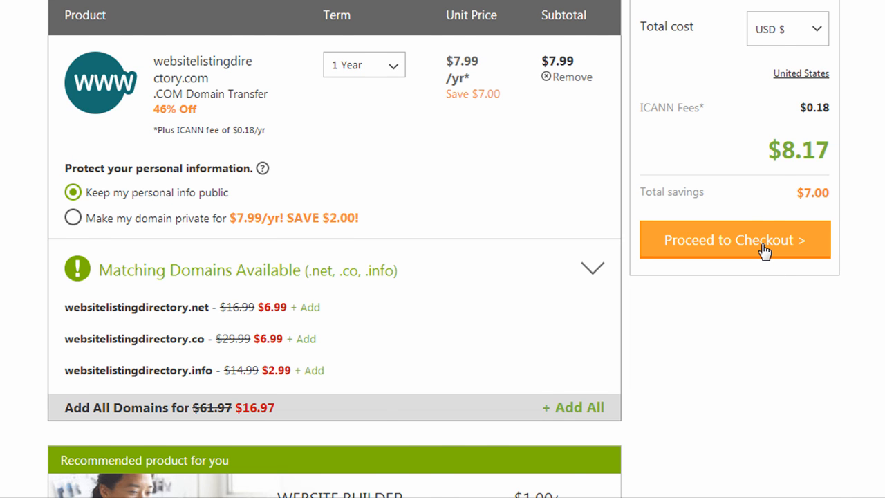
click(733, 239)
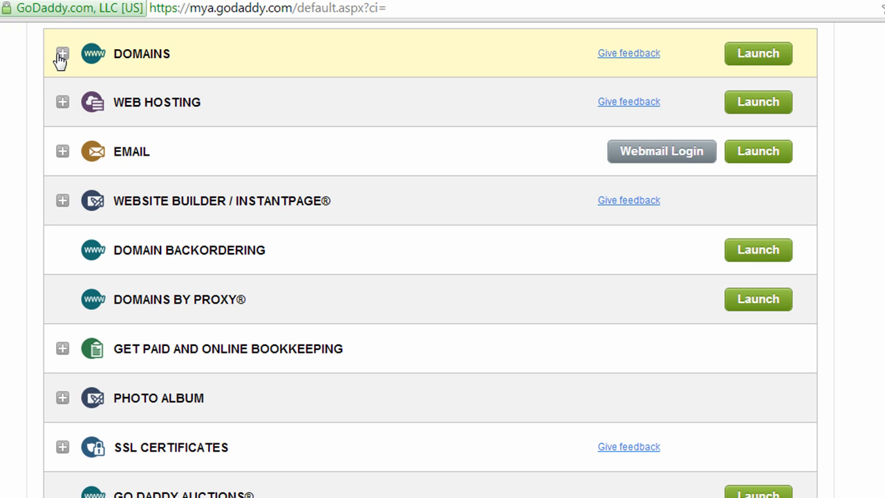
mouse_move(55, 58)
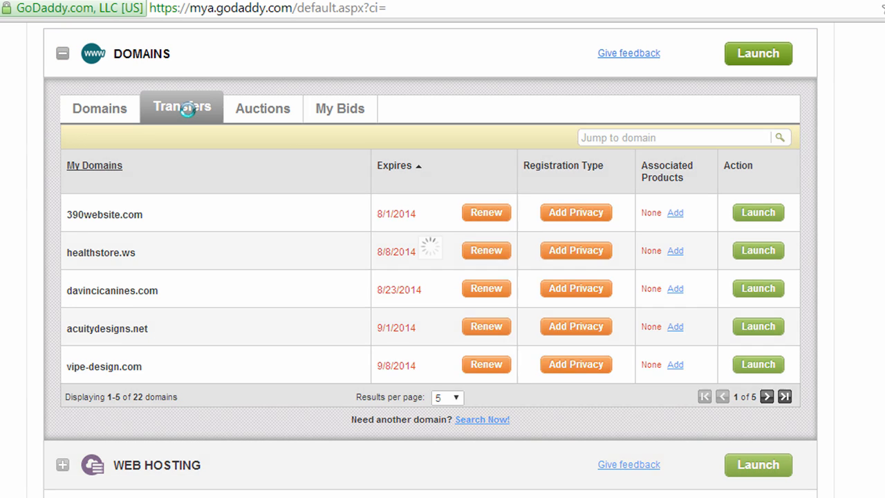
Step: Show pending transfers and launch the websitelistingdirectory.com transfer details
click(183, 108)
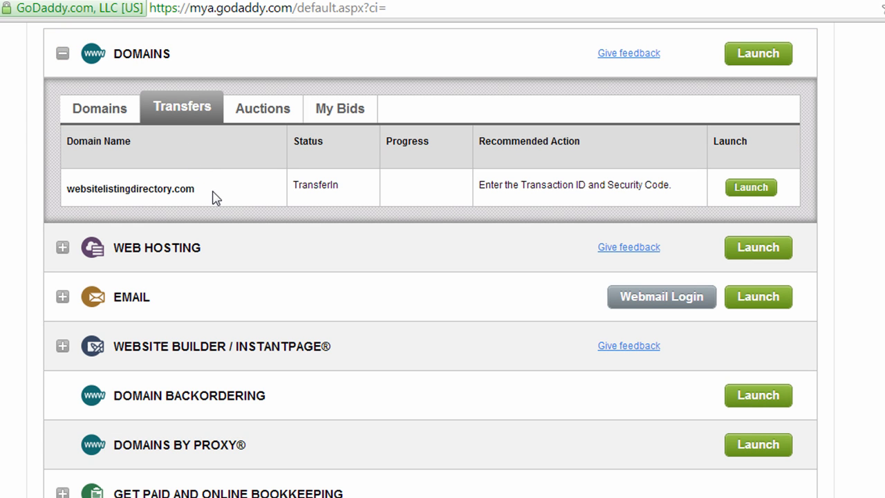
mouse_move(423, 192)
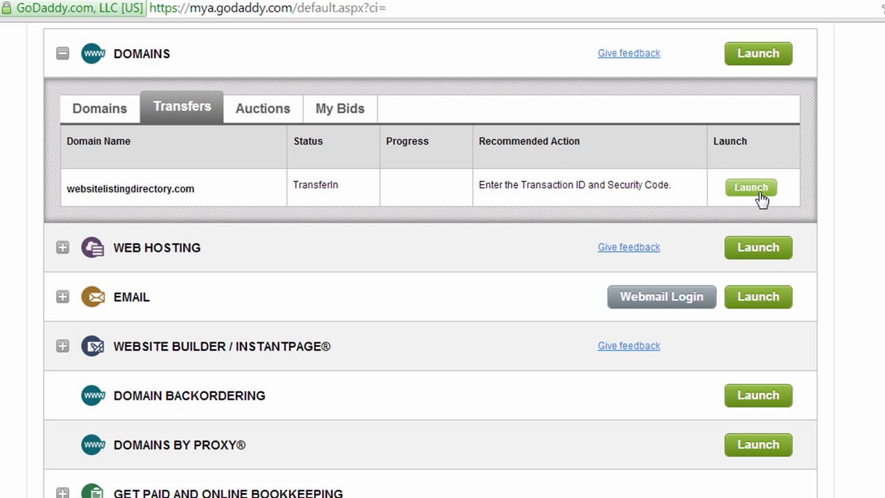
click(751, 186)
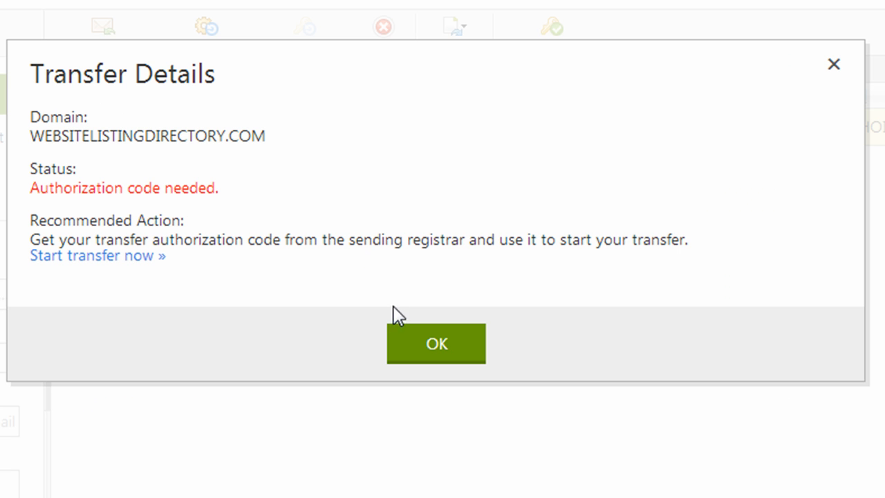
mouse_move(280, 315)
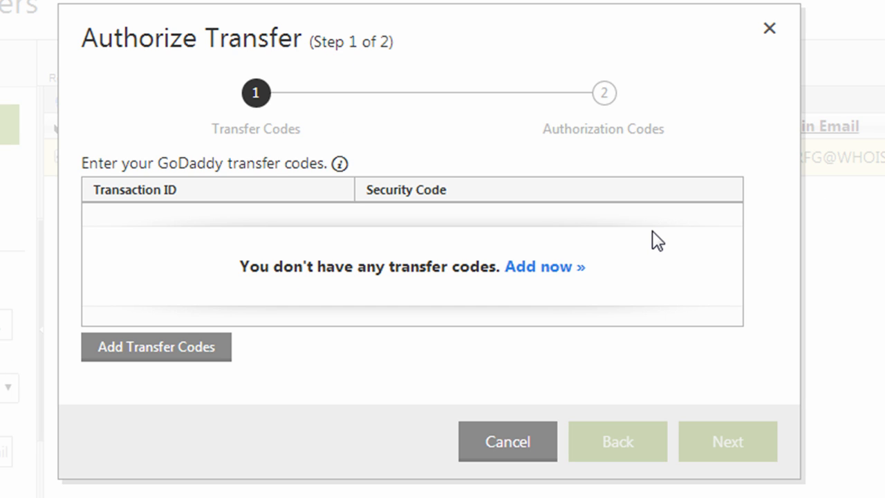
mouse_move(540, 269)
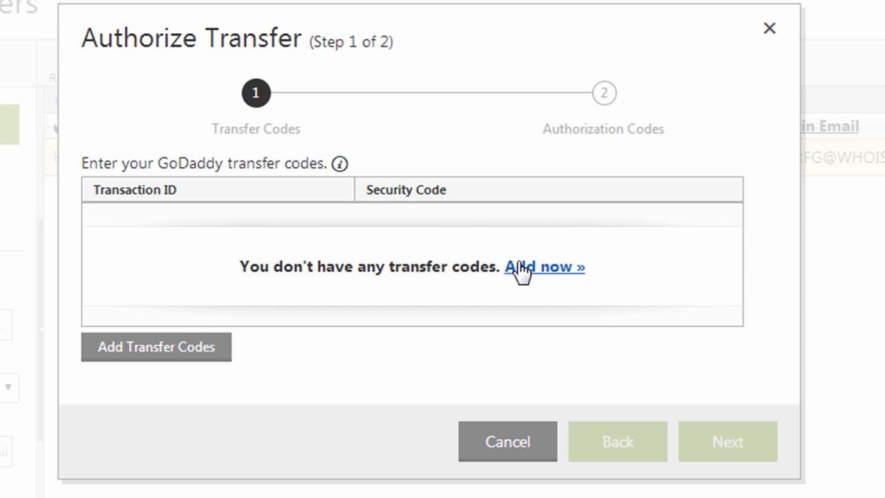
Step: Start adding transfer codes from the Authorize Transfer dialog
click(542, 267)
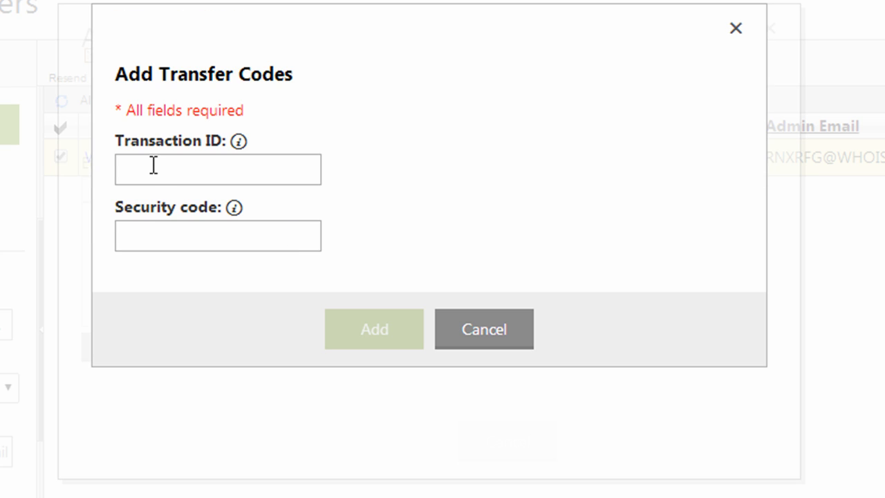
mouse_move(161, 227)
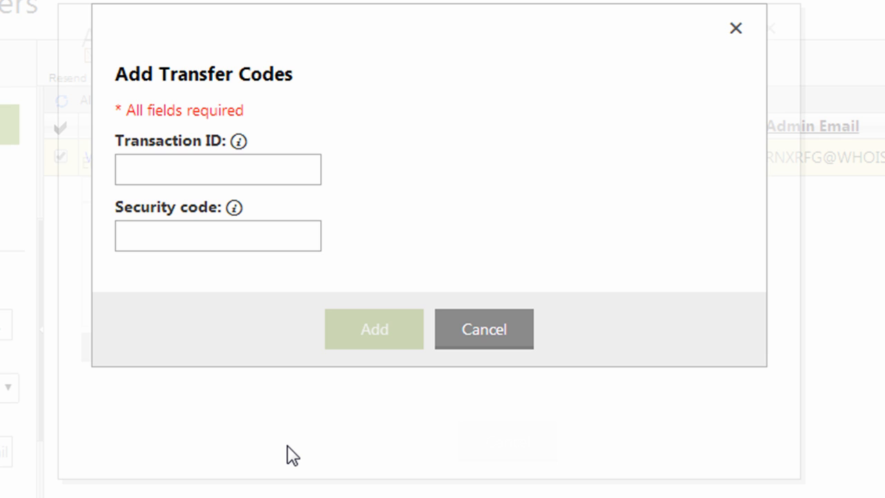
mouse_move(202, 401)
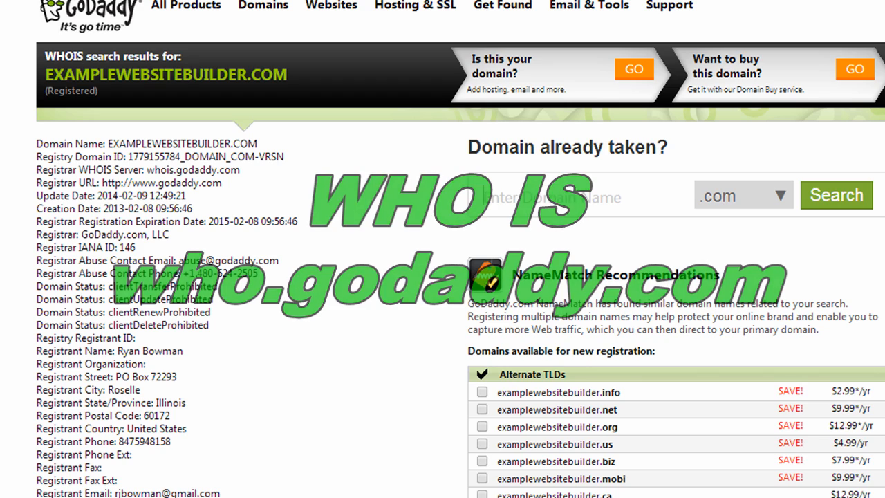
scroll(down, 3)
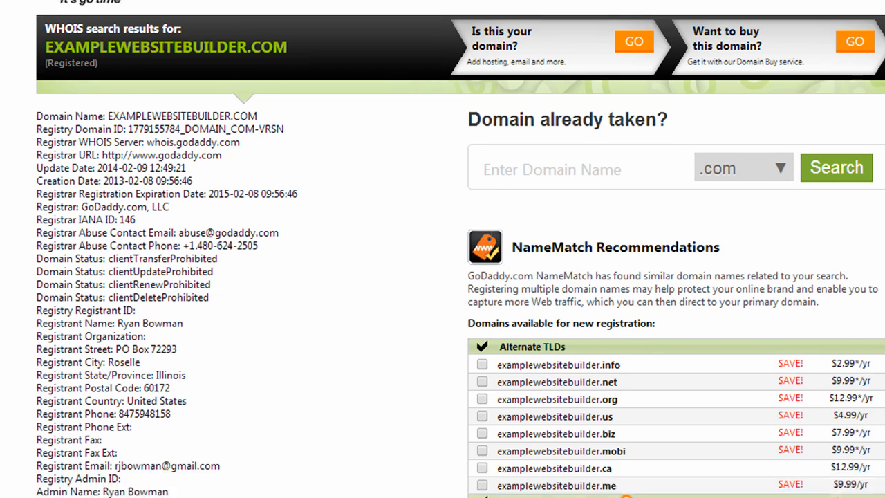
scroll(down, 3)
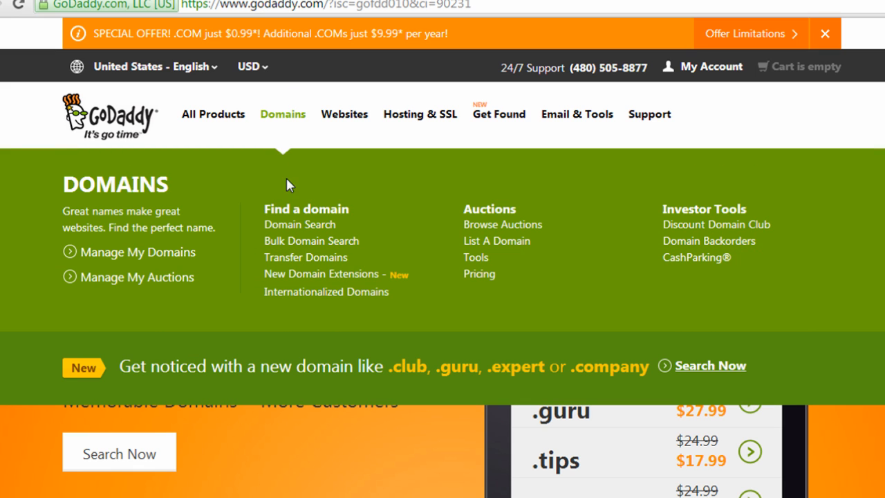
Step: Go to Domain Search and scroll down the WebEminence Vistaprint policy article
click(298, 224)
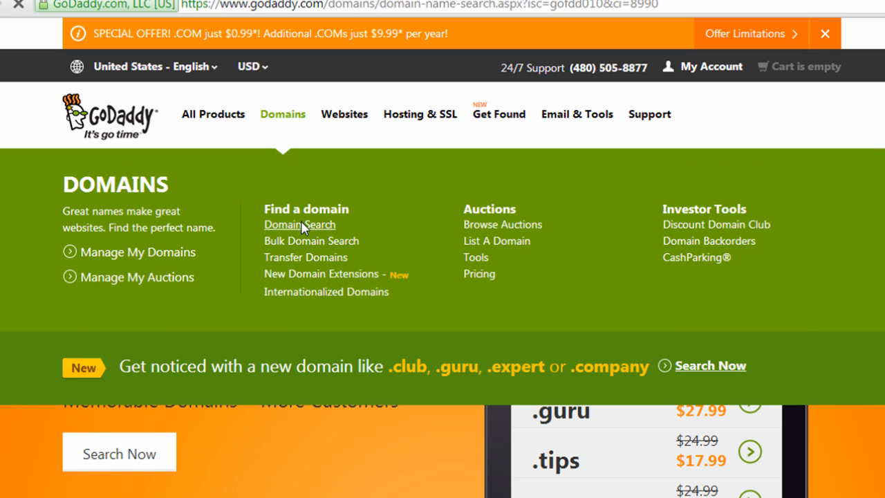
click(299, 224)
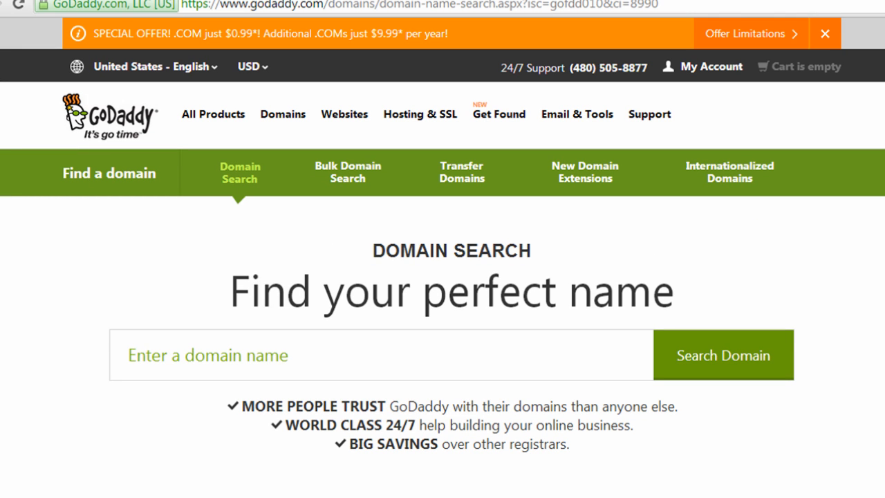
scroll(down, 3)
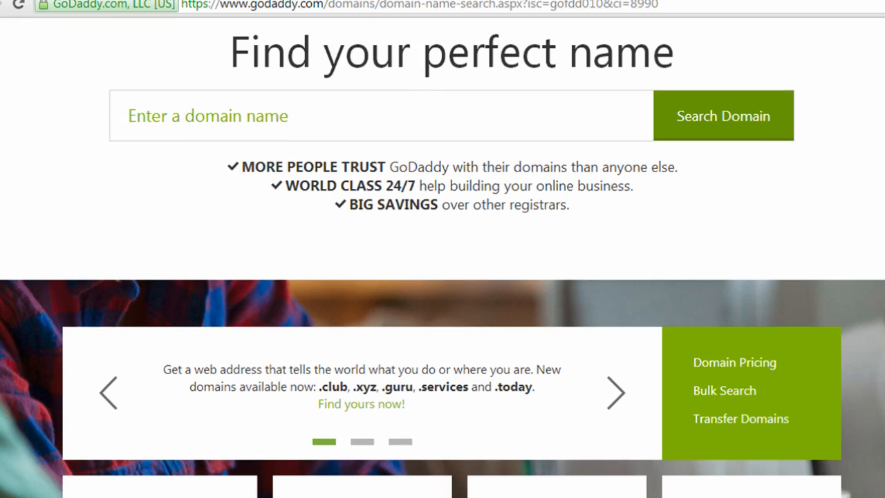
scroll(down, 3)
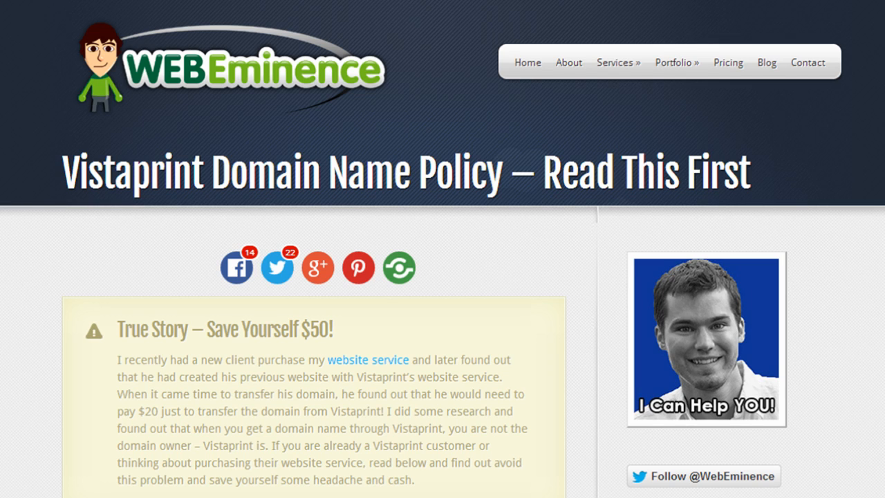
Step: Scroll the post down to the 'Transferring Your Domain Away from Vistaprint' section
scroll(down, 3)
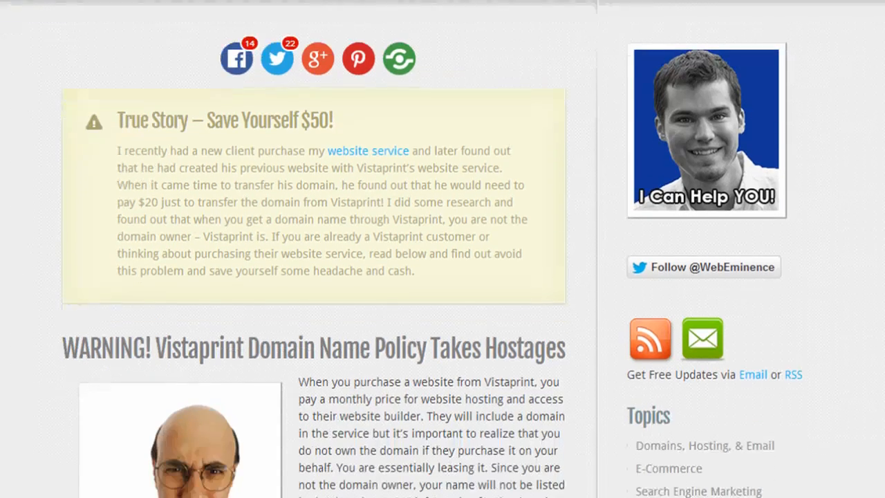
scroll(down, 3)
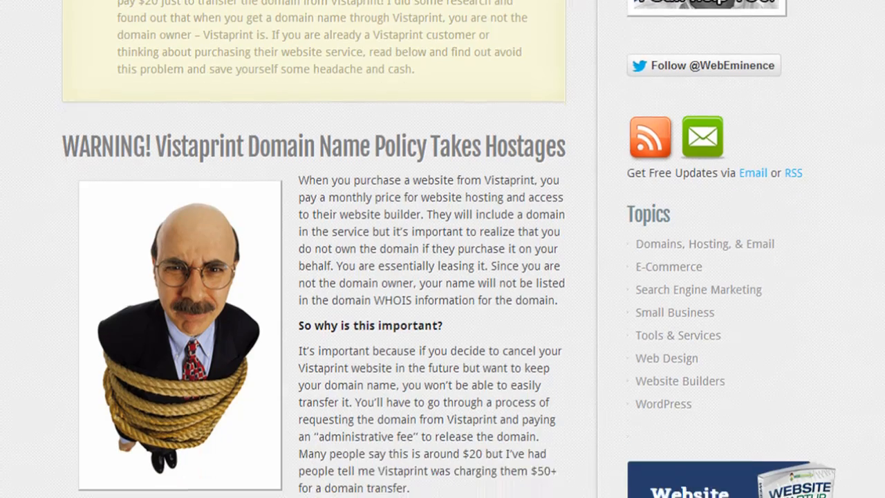
scroll(down, 3)
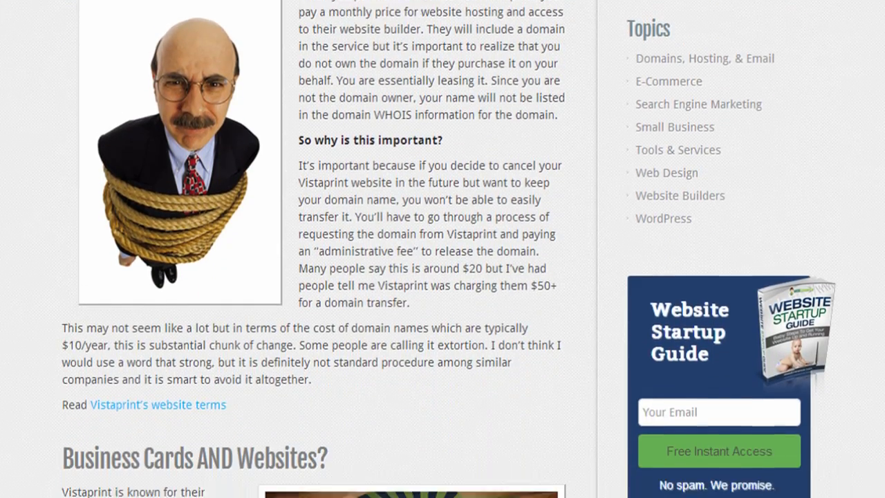
scroll(down, 3)
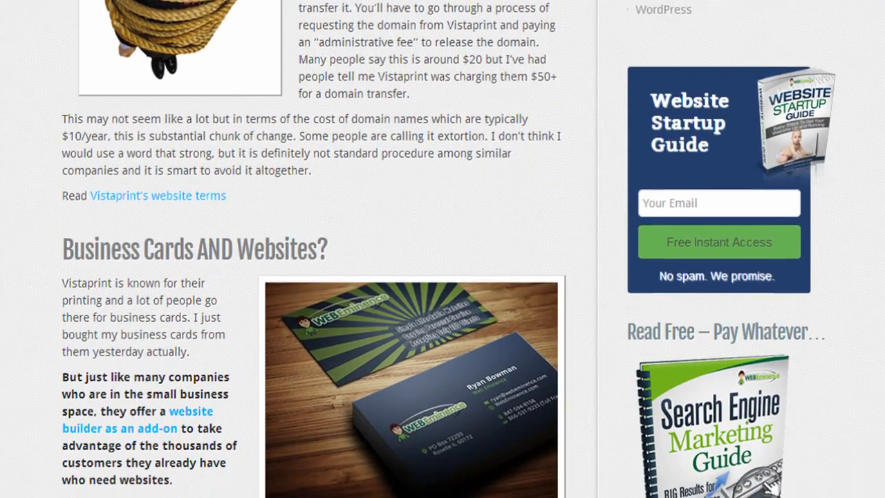
scroll(down, 3)
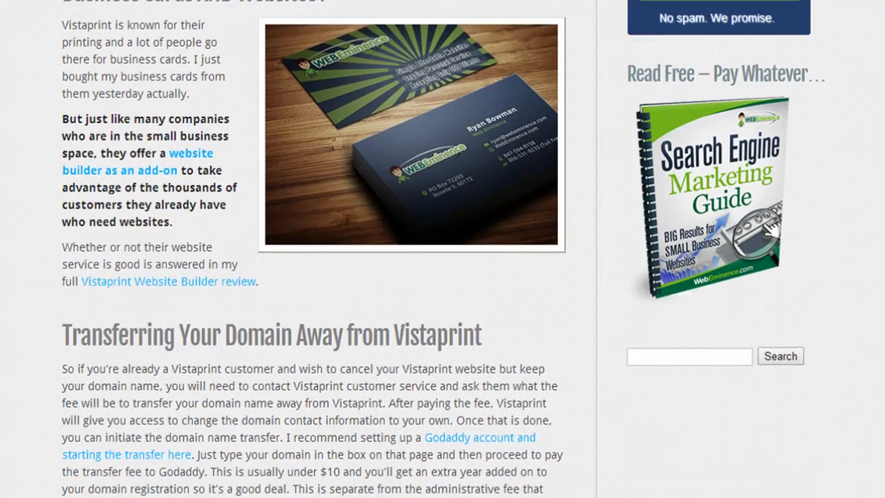
scroll(down, 3)
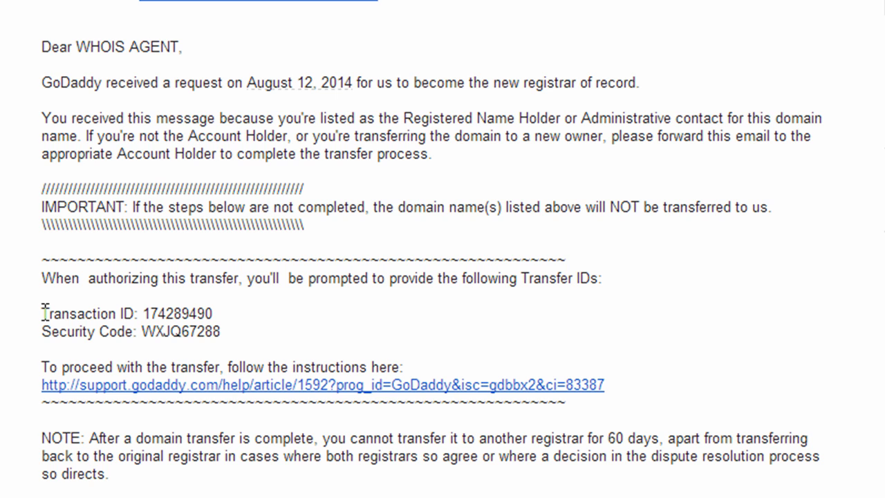
double_click(179, 313)
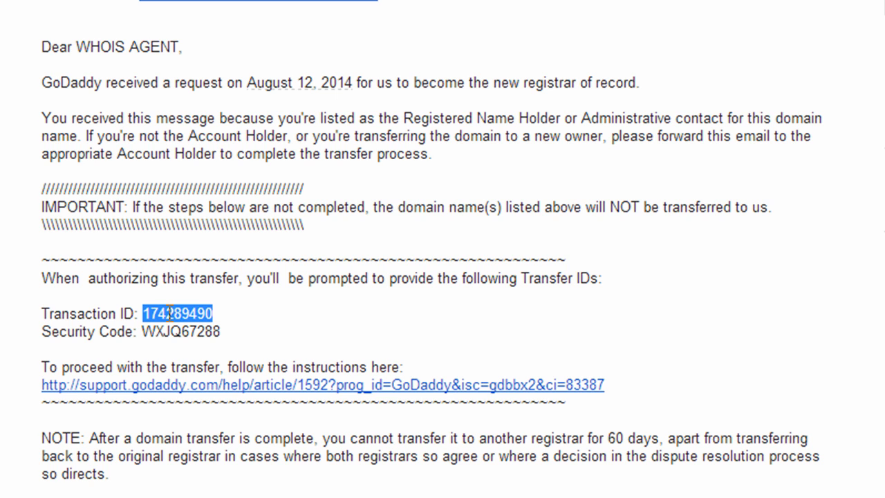
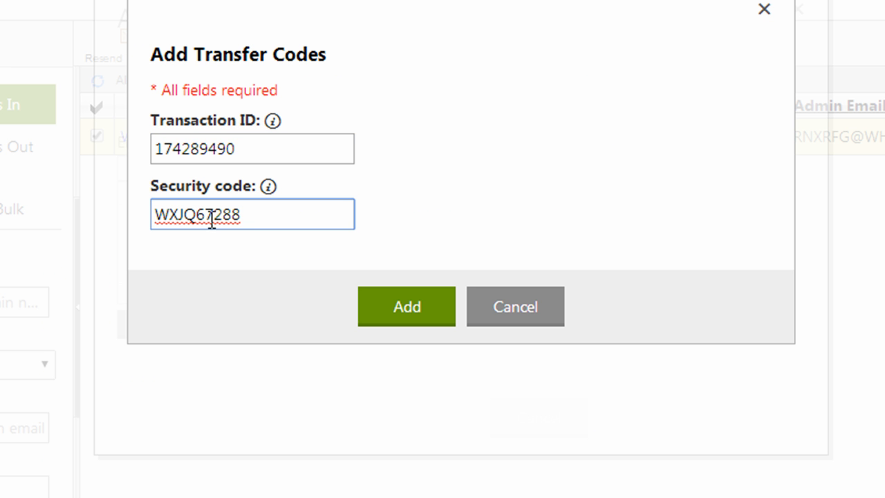
click(406, 307)
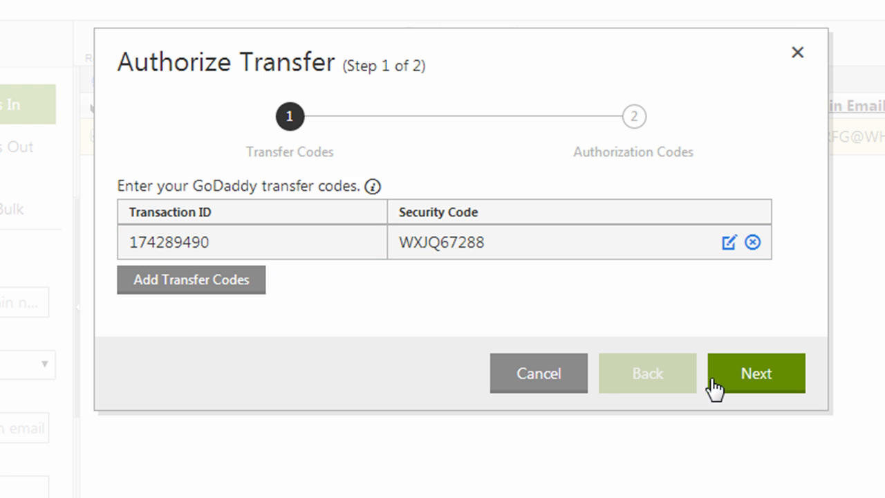
click(755, 373)
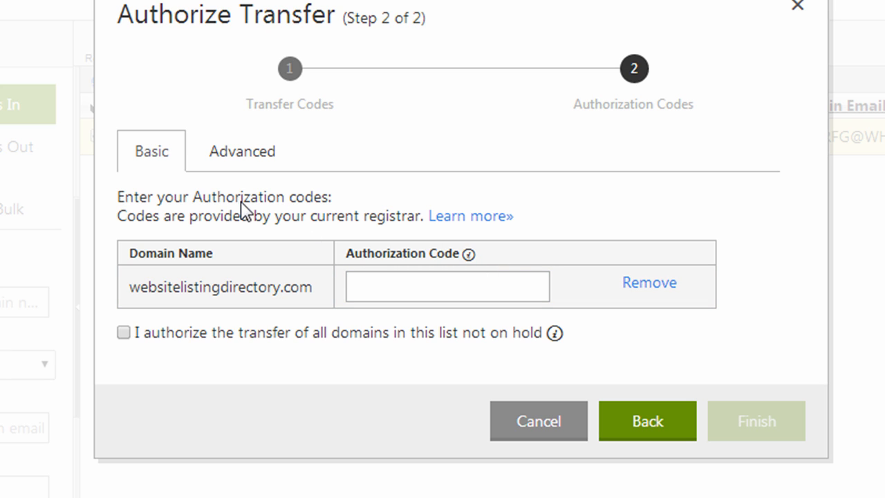
click(445, 287)
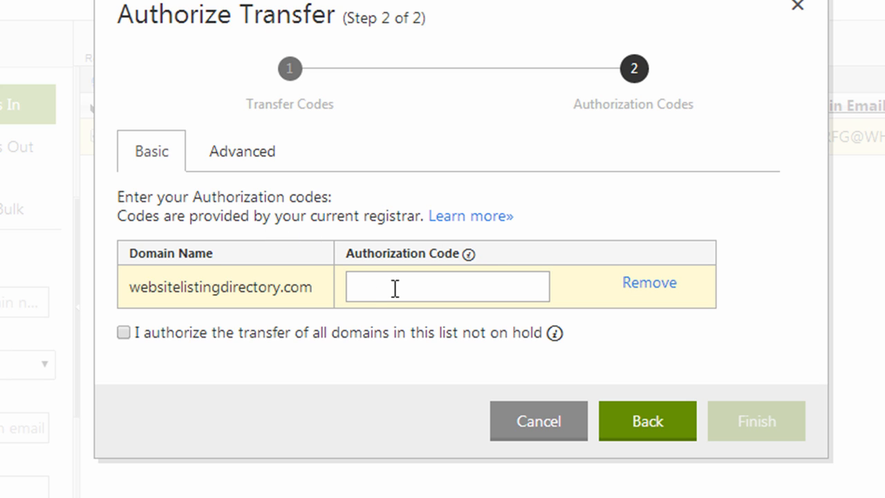
mouse_move(377, 294)
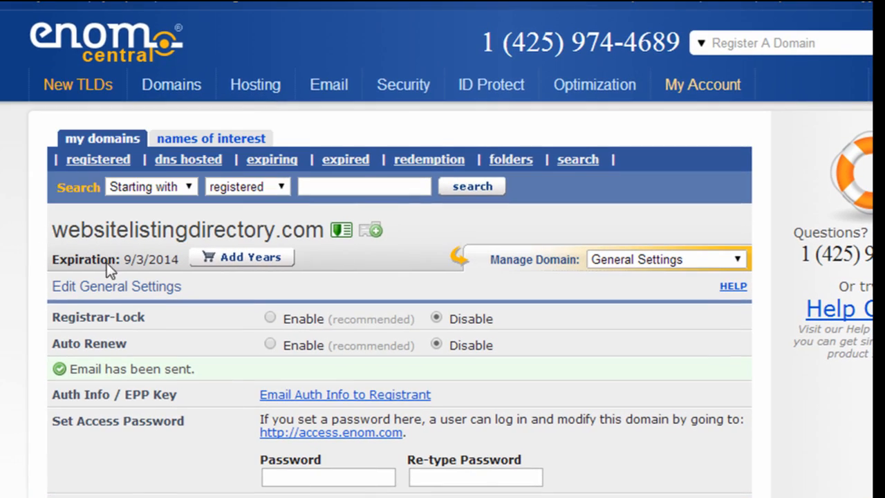
Step: Scroll the eNom General Settings page confirming the auth info email was sent
scroll(down, 3)
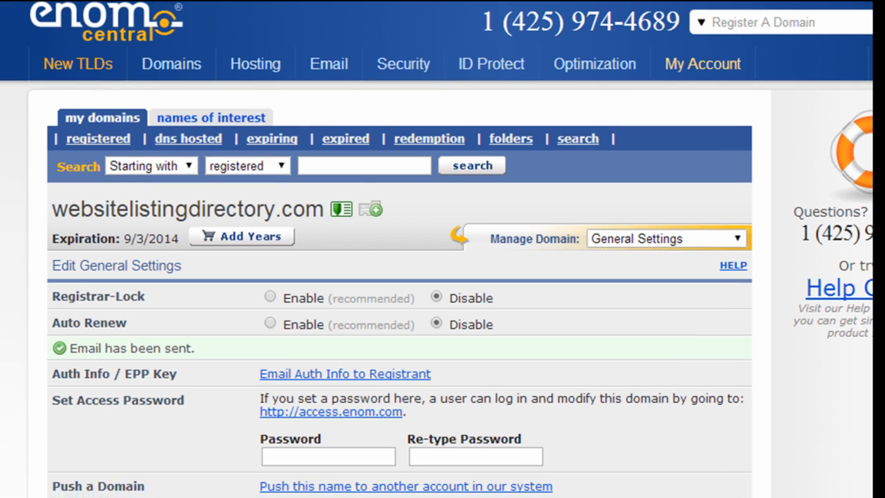
scroll(down, 3)
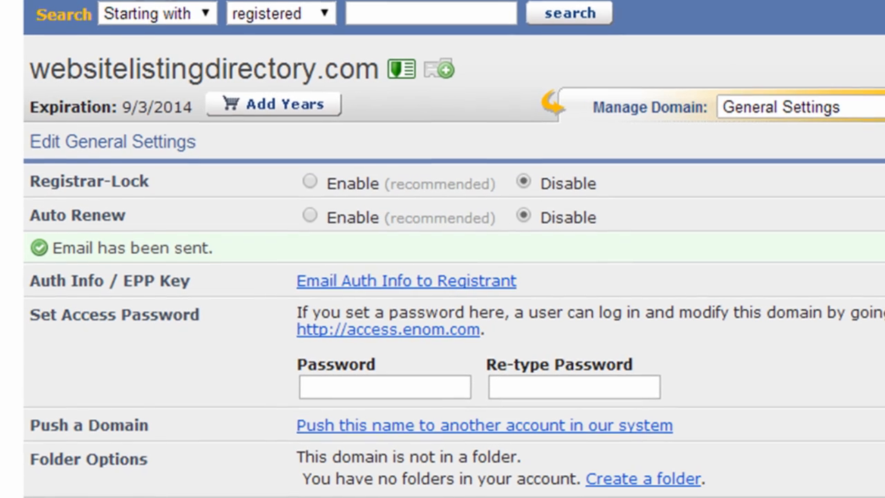
scroll(down, 3)
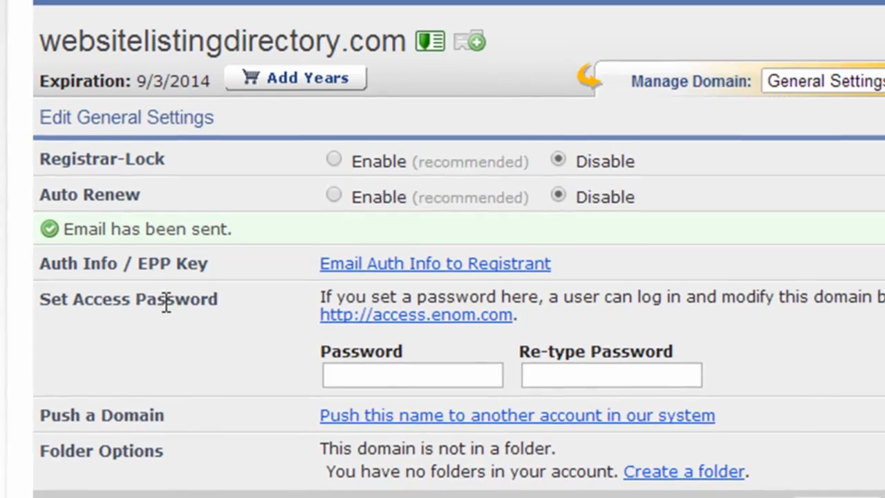
scroll(down, 3)
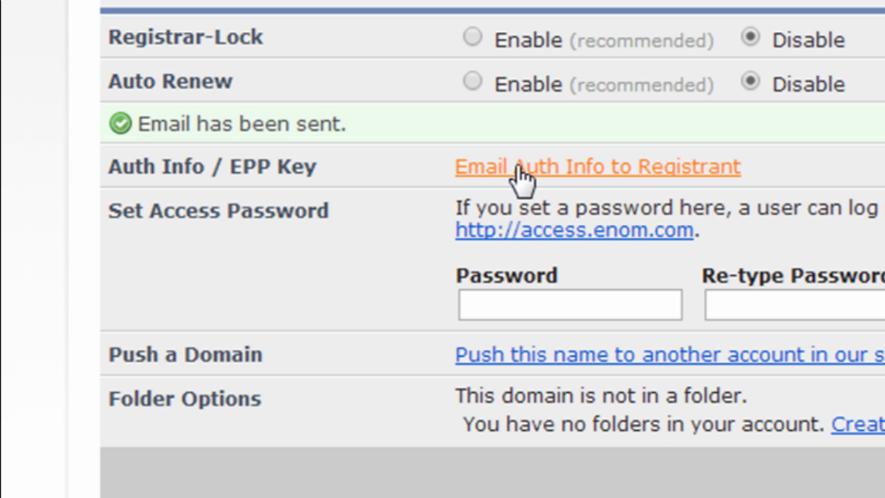
mouse_move(136, 166)
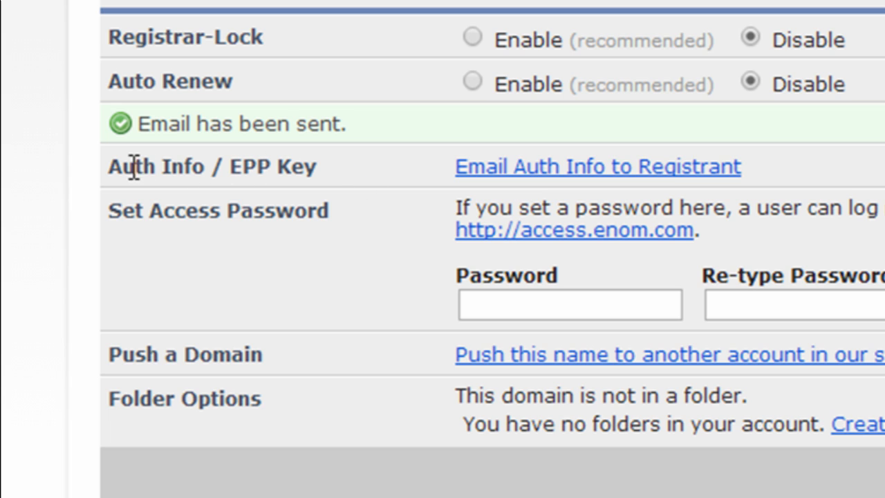
mouse_move(231, 173)
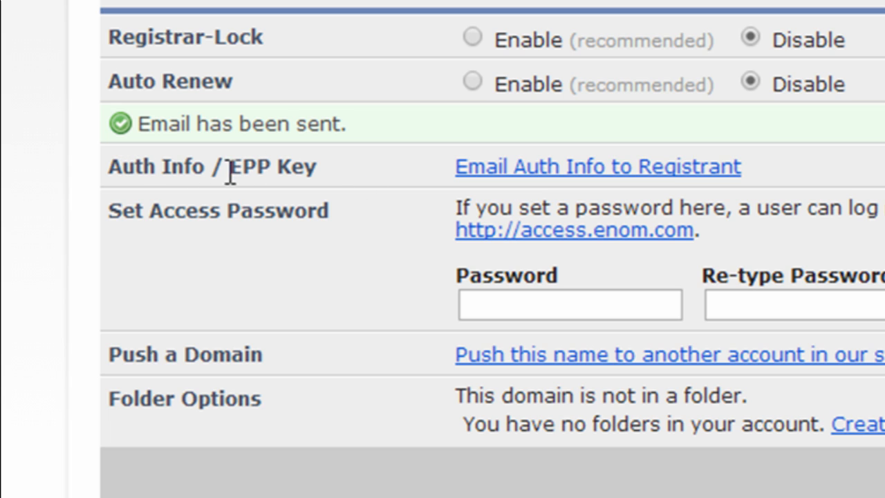
mouse_move(878, 187)
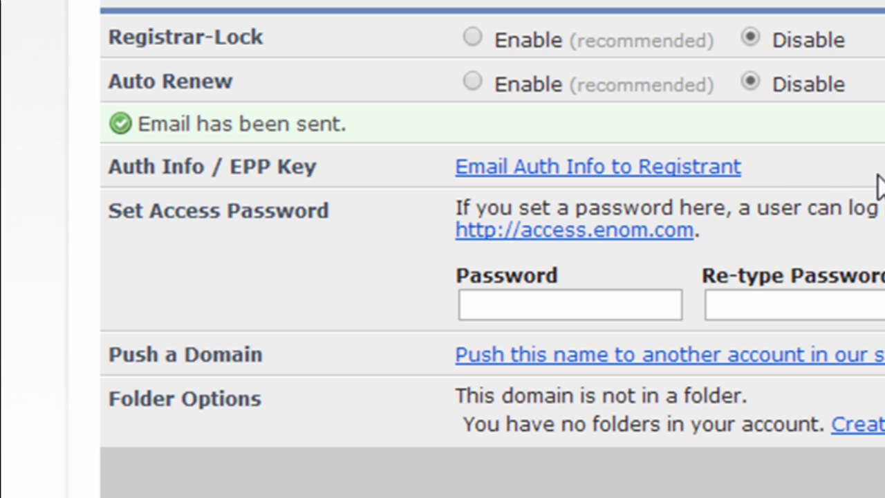
mouse_move(868, 180)
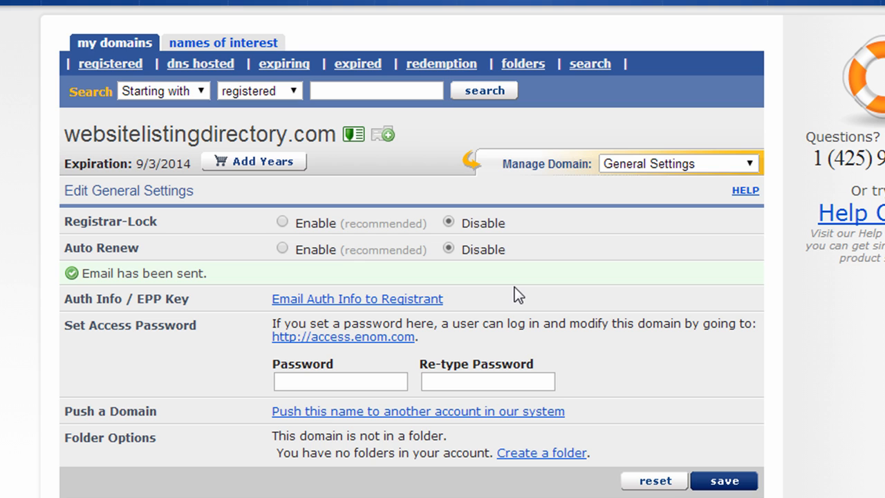
mouse_move(489, 309)
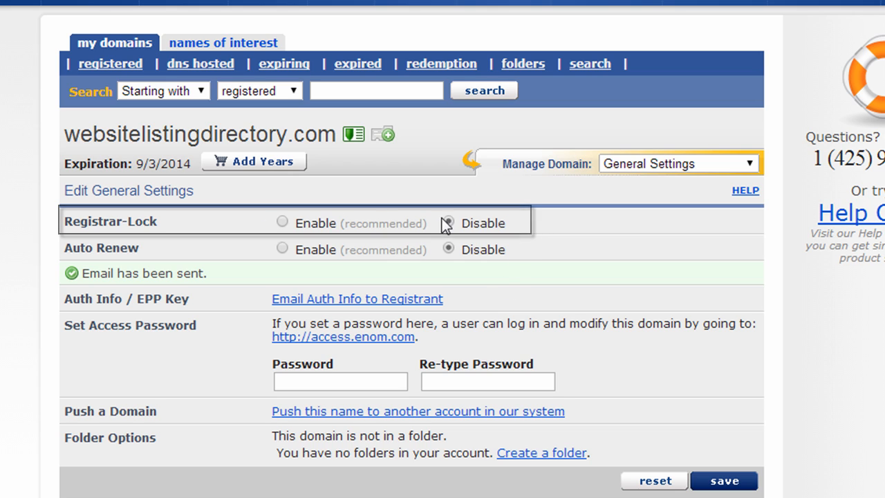
click(448, 223)
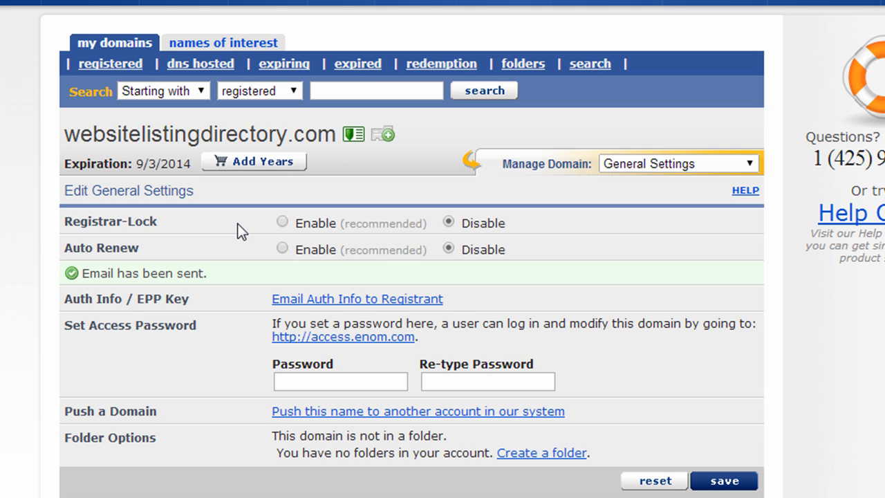
mouse_move(288, 234)
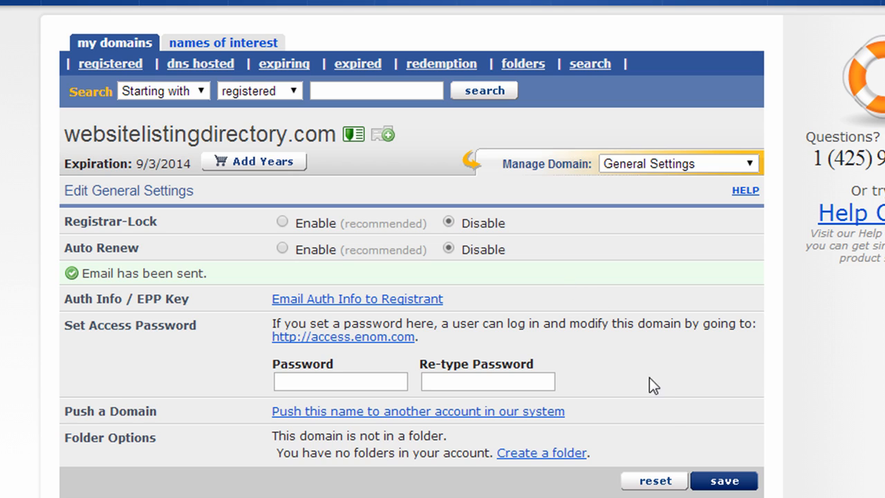
mouse_move(666, 423)
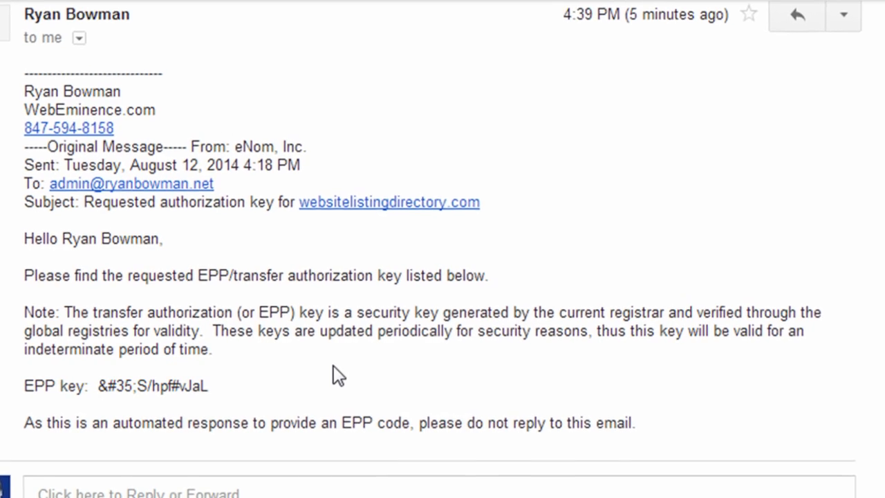
Step: Scroll the eNom email down to the EPP key line for websitelistingdirectory.com
scroll(down, 3)
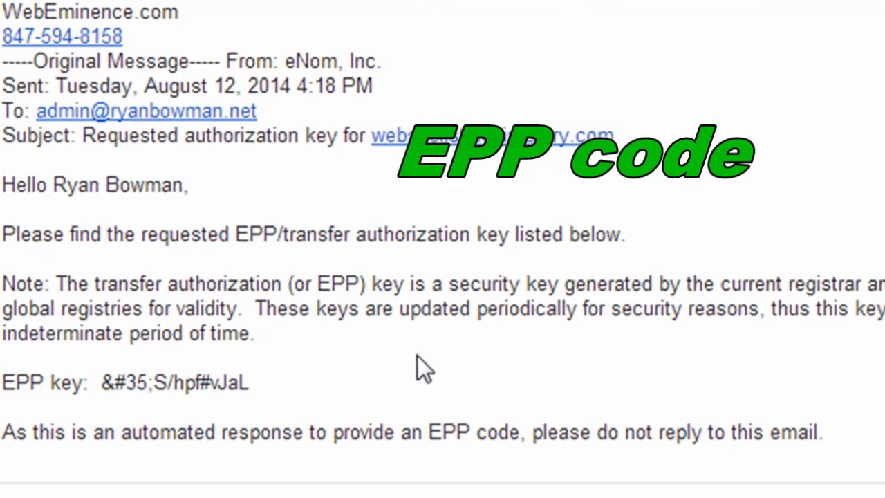
scroll(down, 3)
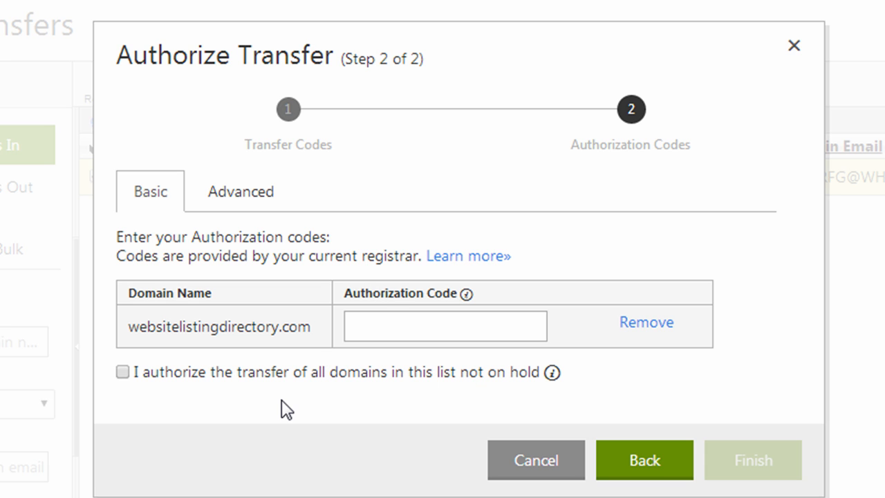
Step: Enter the EPP key as the authorization code and authorize transfer of all listed domains not on hold
click(445, 326)
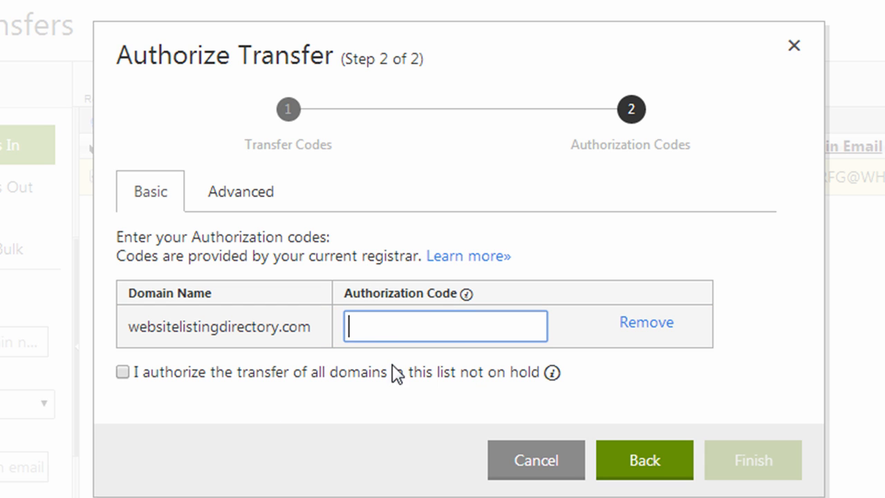
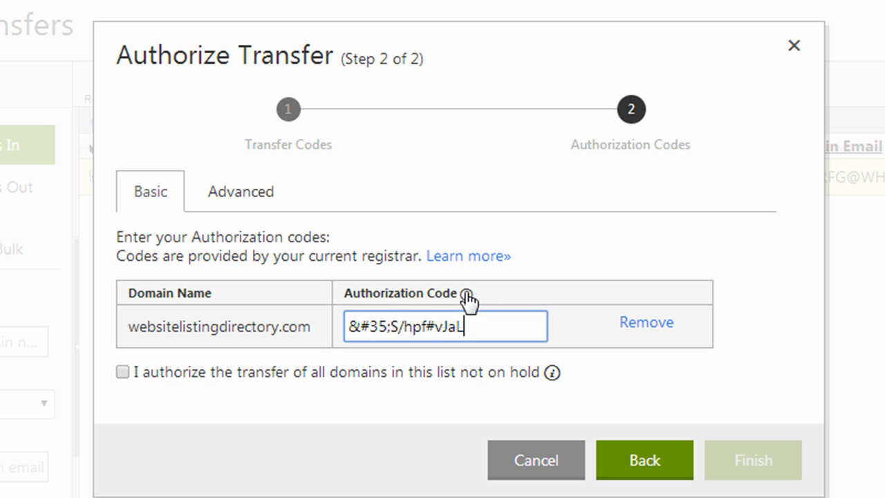
mouse_move(127, 380)
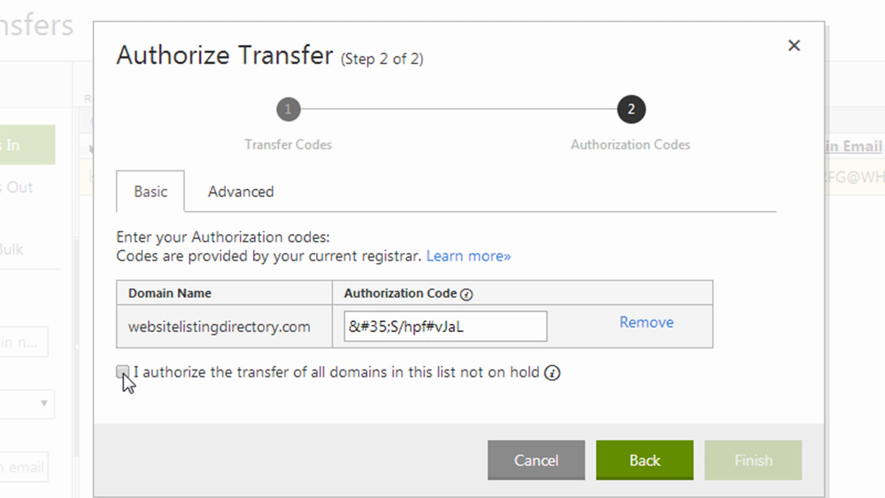
click(122, 370)
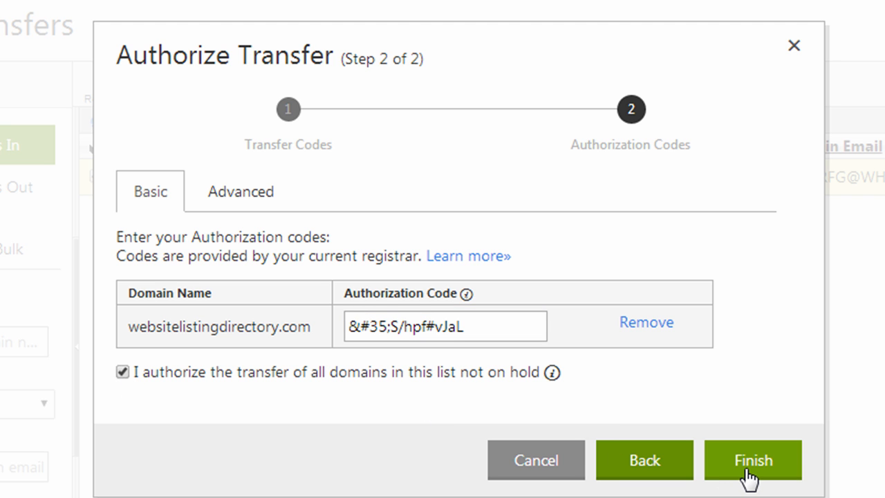
Step: Finish the transfer authorization and review the Transfer Details showing it awaits the sending registrar
click(753, 459)
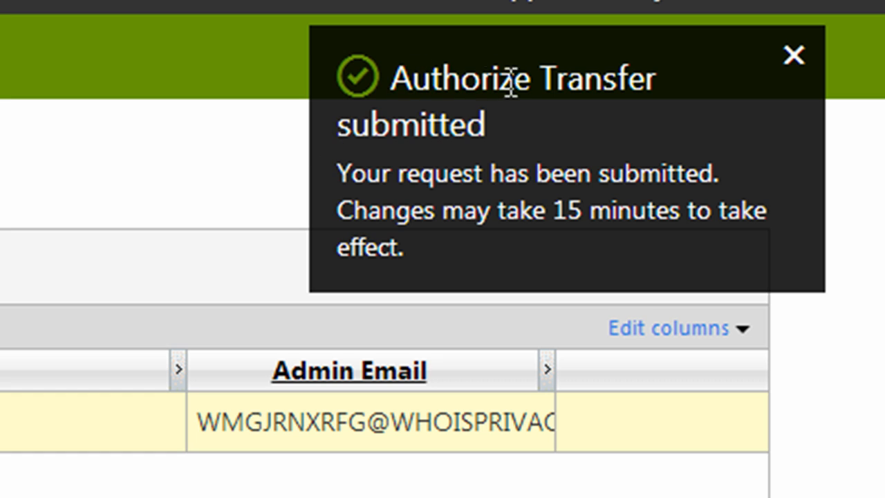
mouse_move(396, 179)
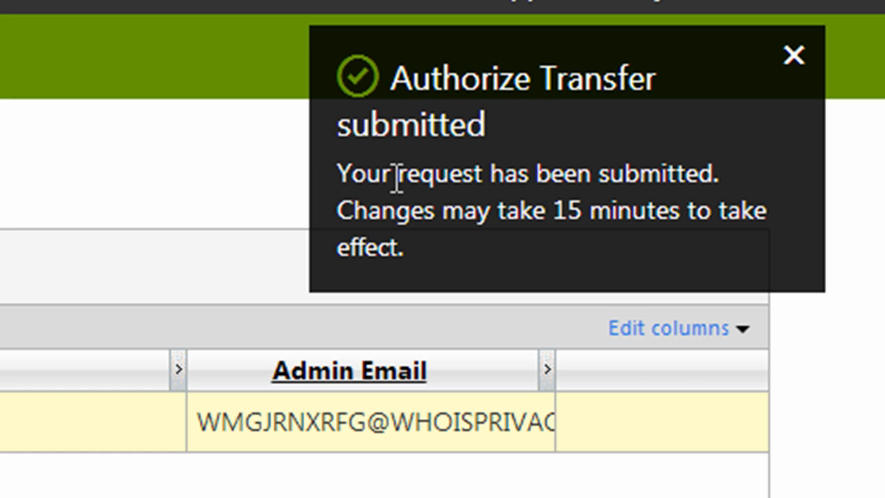
mouse_move(545, 210)
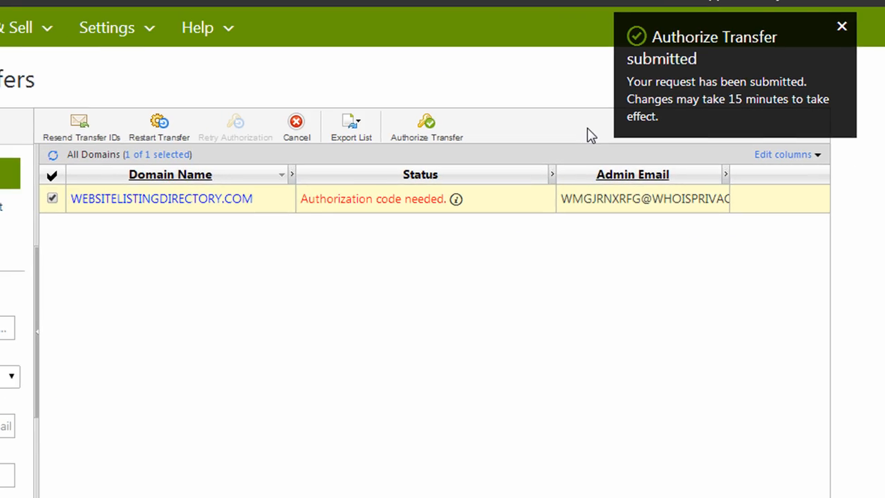
click(841, 26)
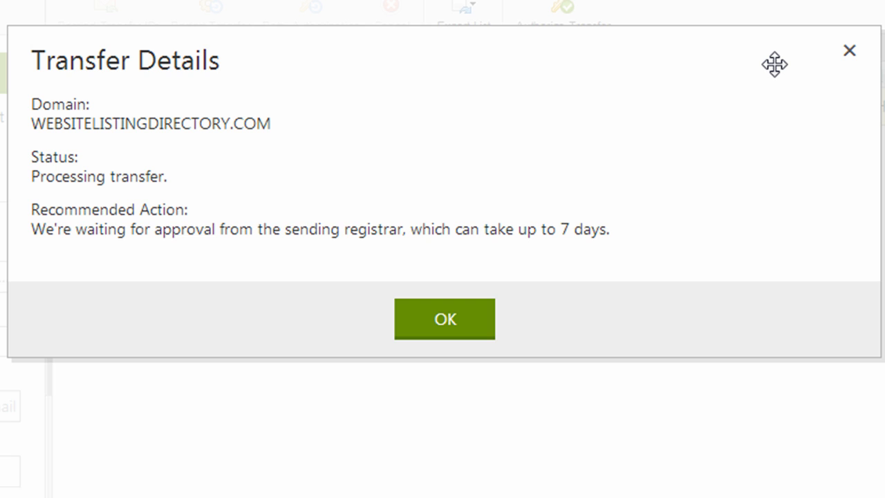
click(445, 318)
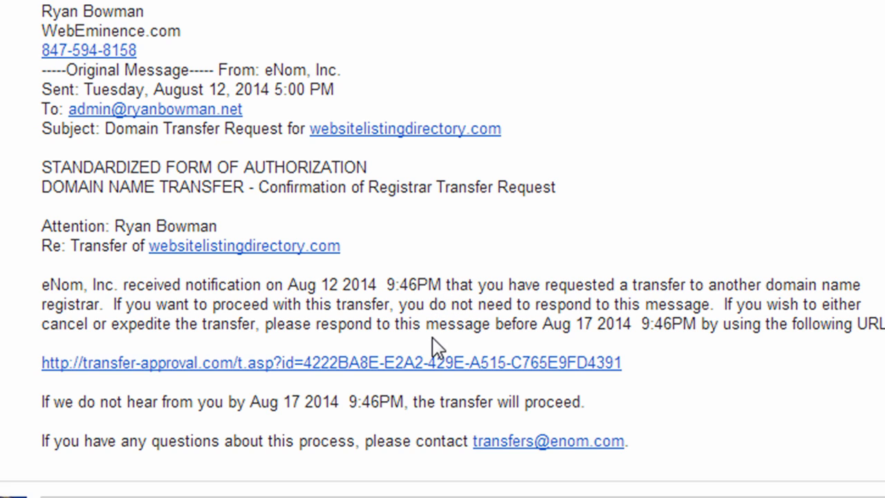
mouse_move(422, 366)
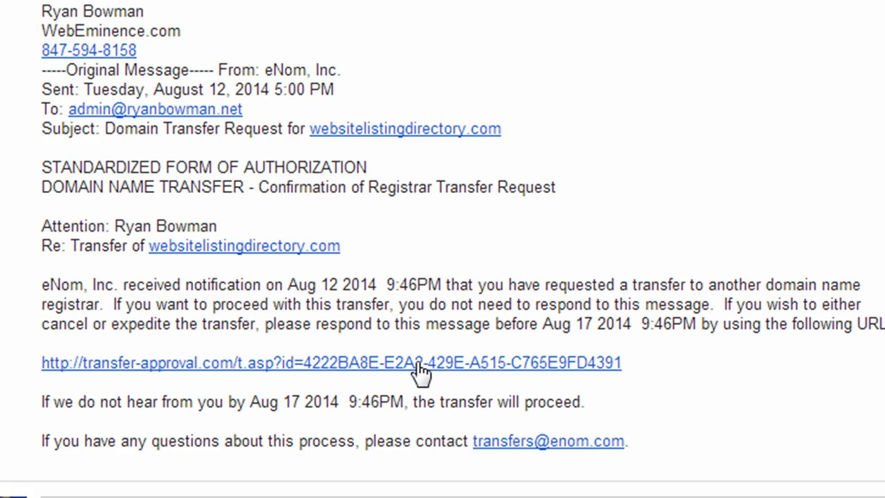
Step: Approve the transfer on eNom's approval page with 'I Approve' and submit it
click(331, 363)
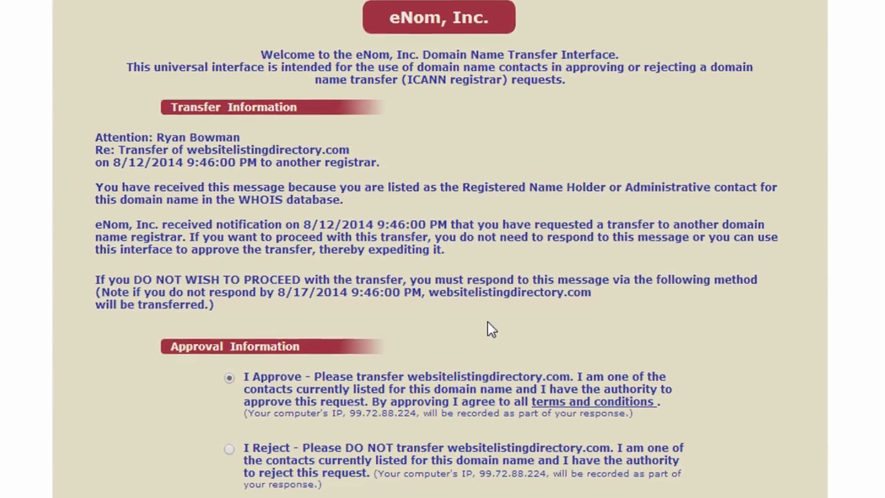
scroll(down, 3)
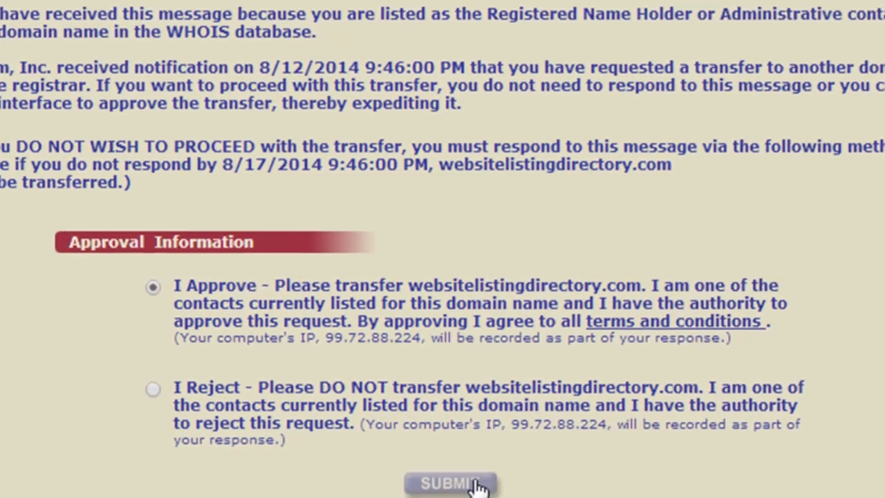
click(451, 484)
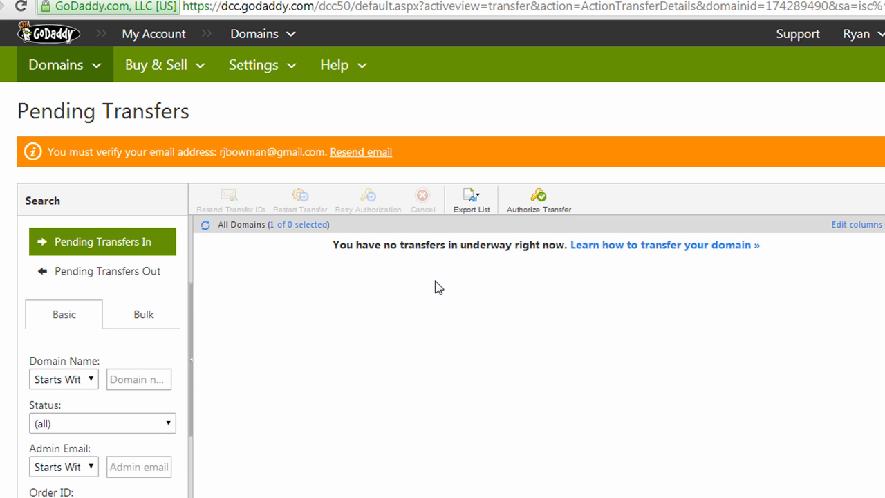
mouse_move(76, 72)
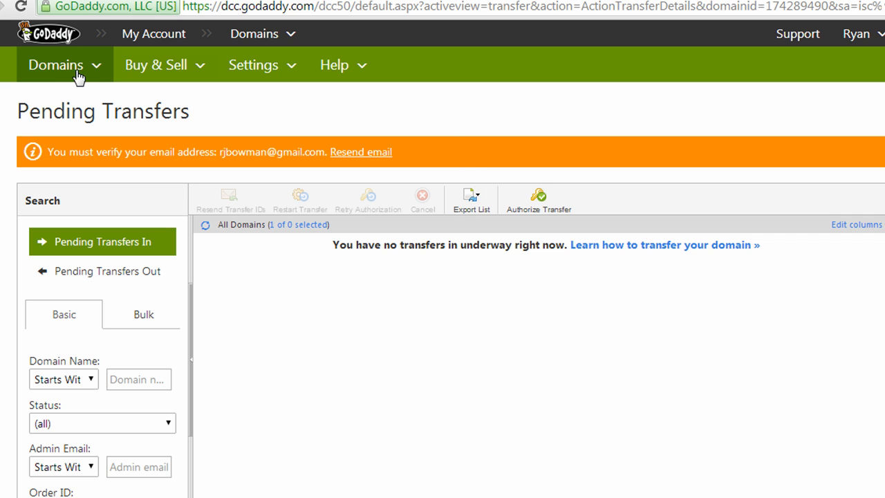
mouse_move(100, 75)
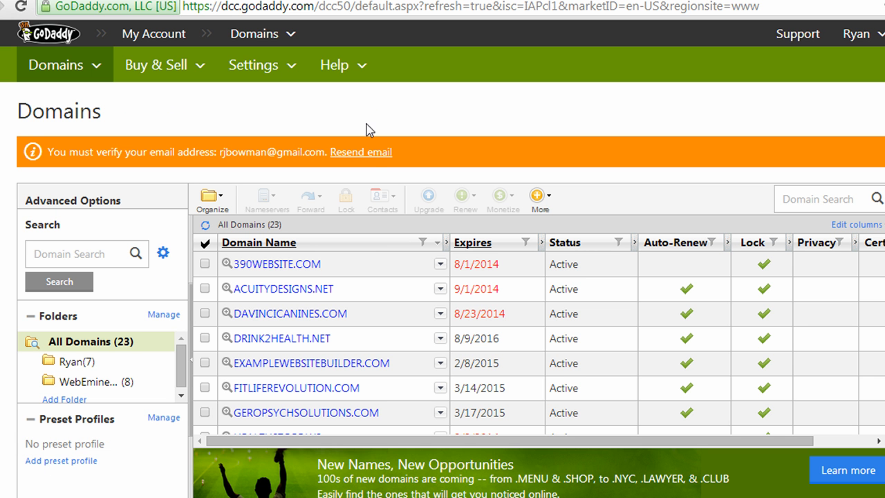
mouse_move(680, 296)
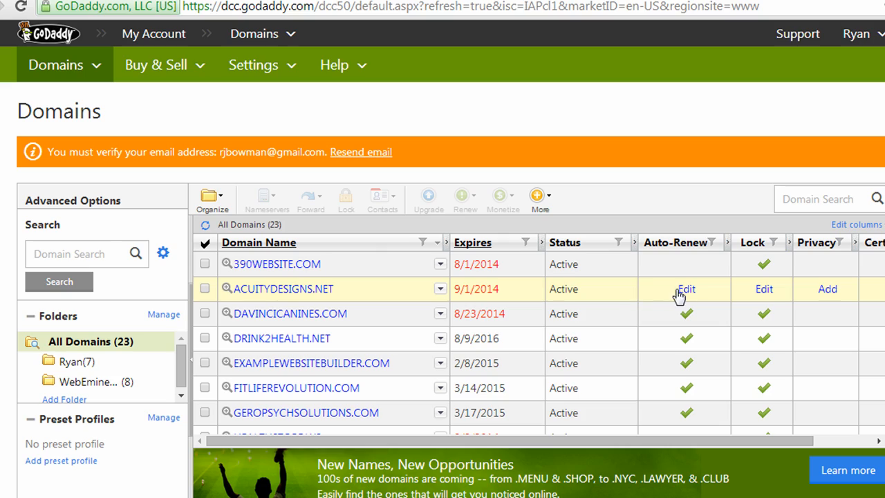
scroll(down, 3)
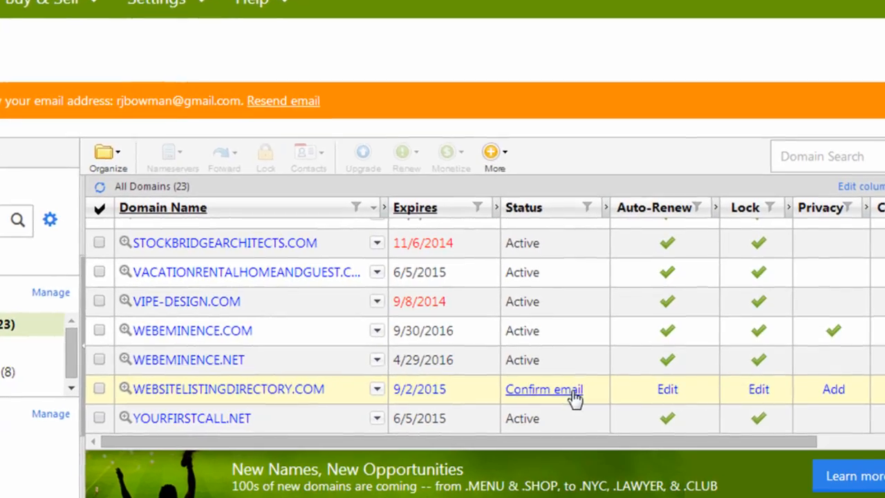
scroll(down, 3)
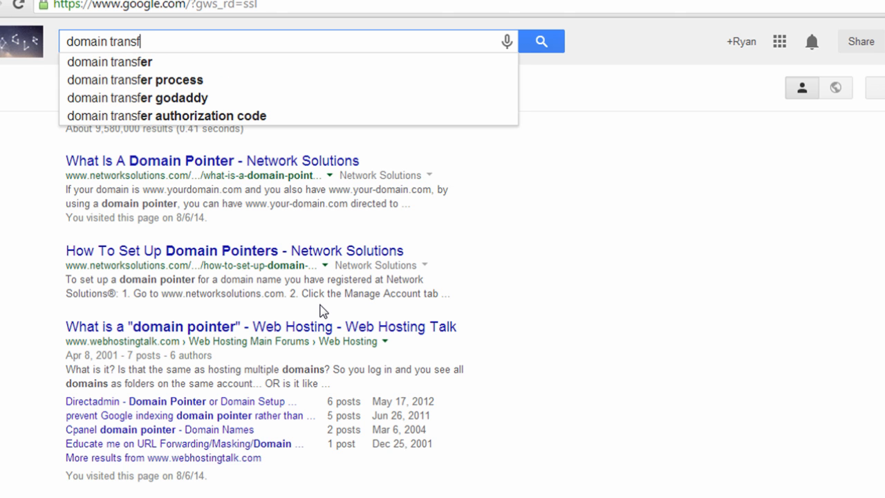
Step: Search Google for 'domain transfer' and view the Network Solutions transfer result
click(108, 61)
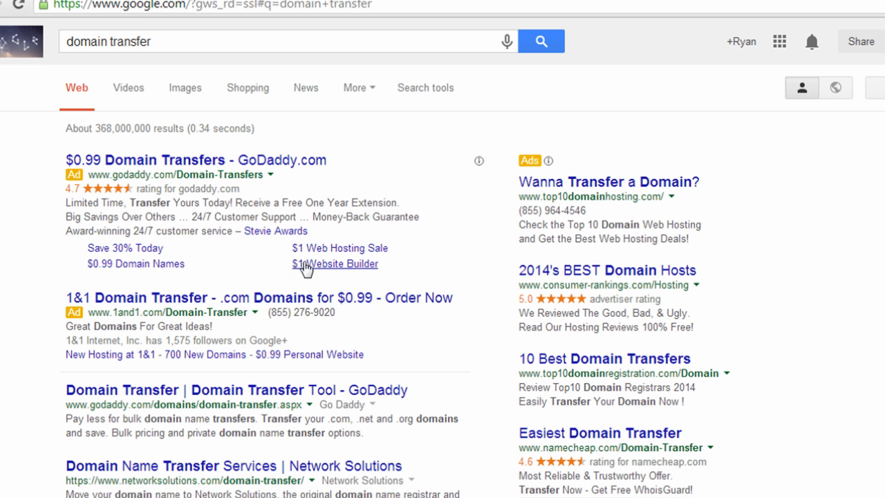
scroll(down, 3)
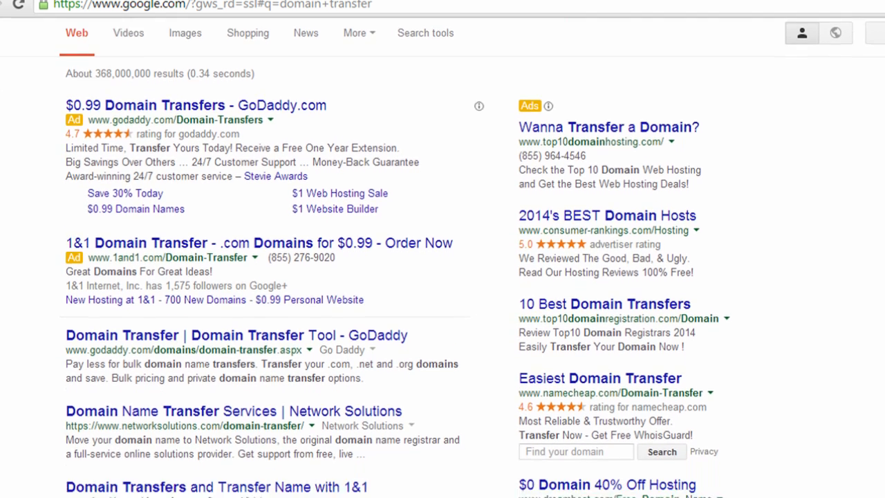
scroll(down, 3)
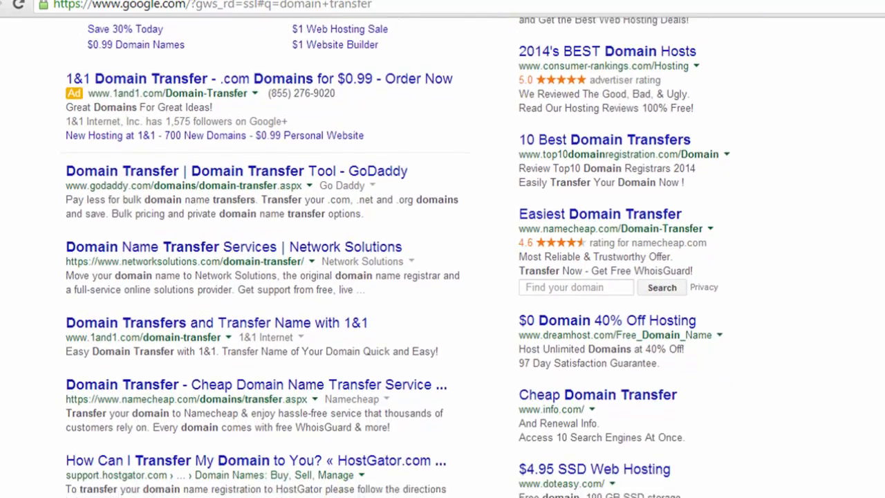
scroll(down, 3)
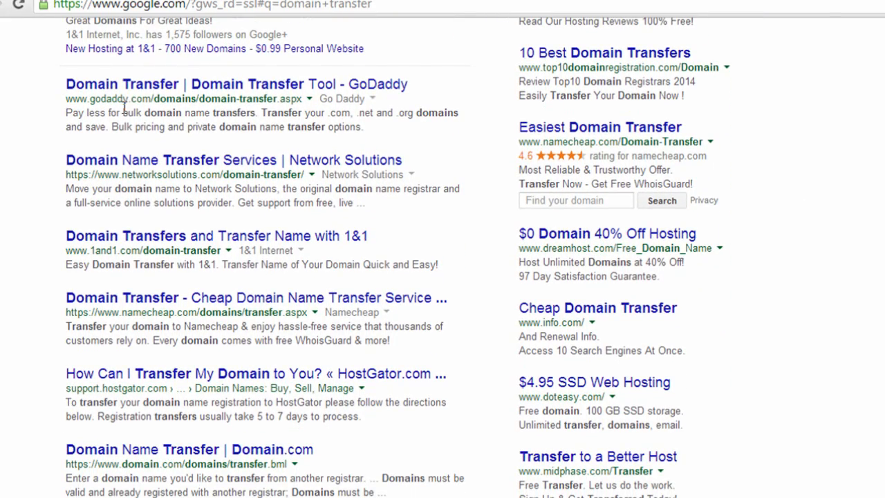
click(232, 160)
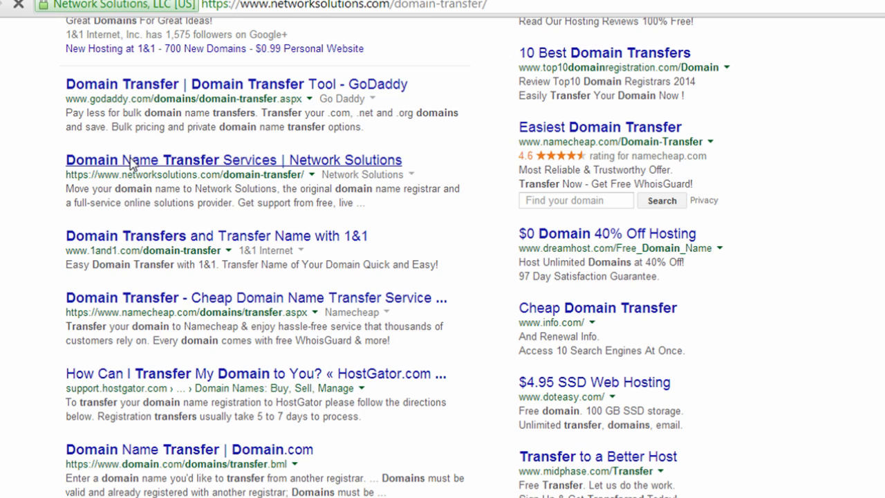
click(234, 161)
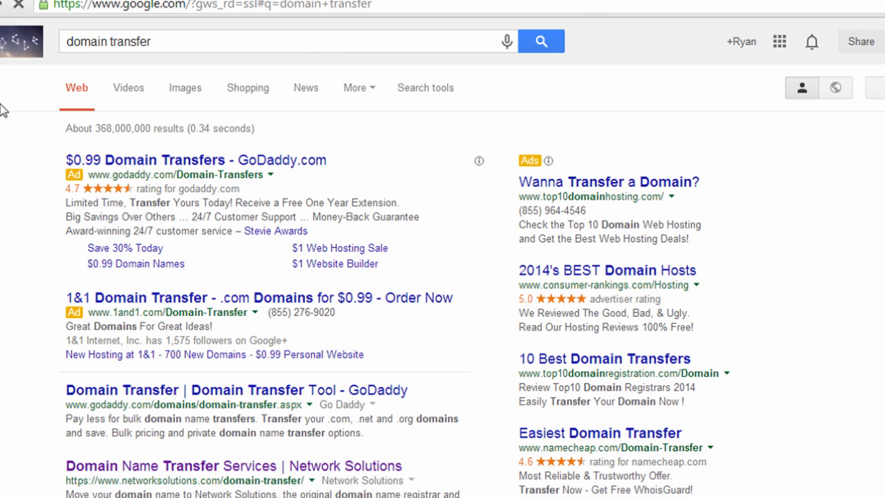
Step: Visit the Namecheap, 1&1 and Domain.com domain transfer results
scroll(down, 3)
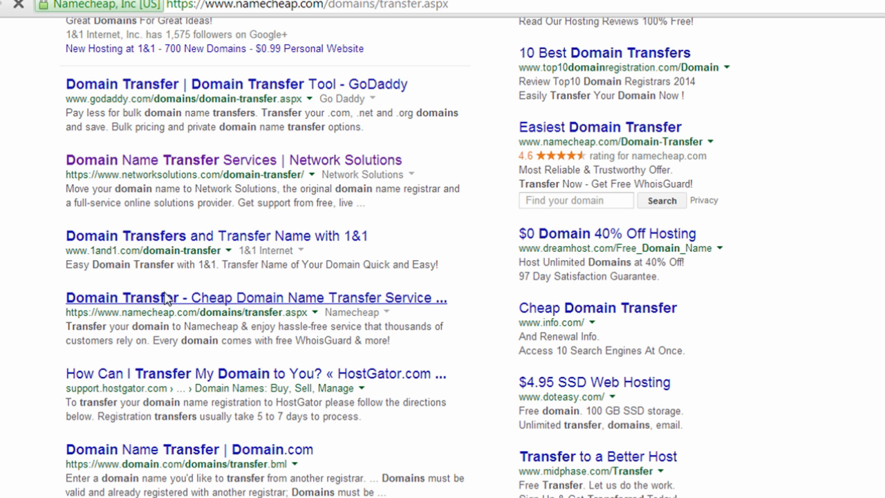
click(256, 297)
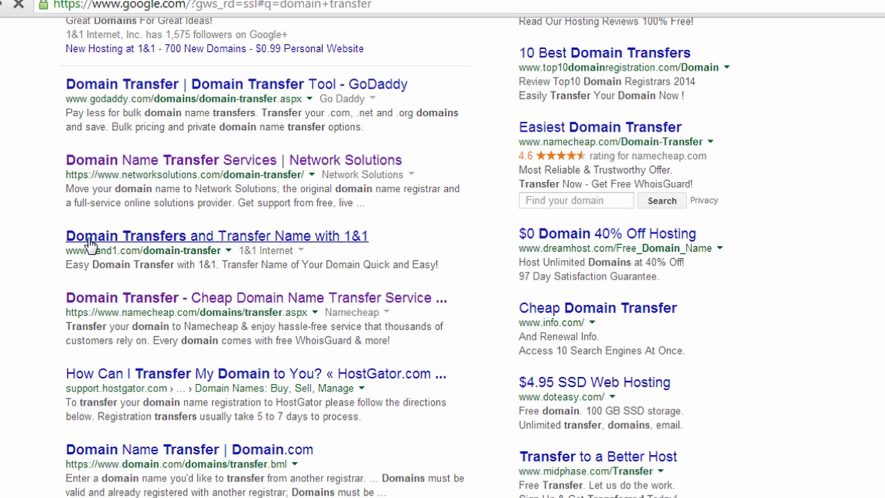
click(216, 235)
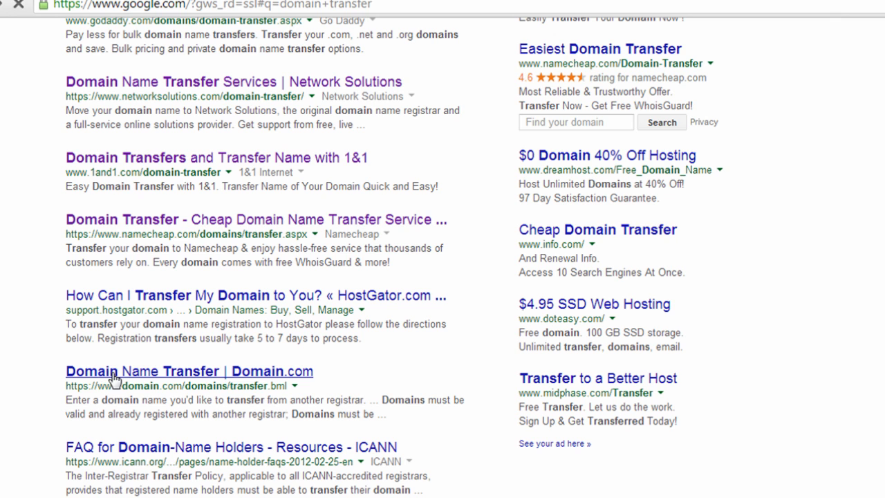
click(188, 371)
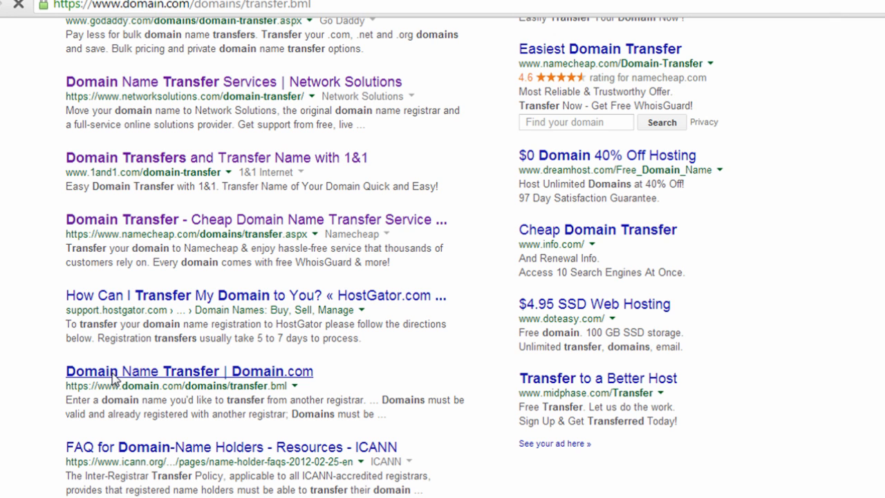
click(188, 371)
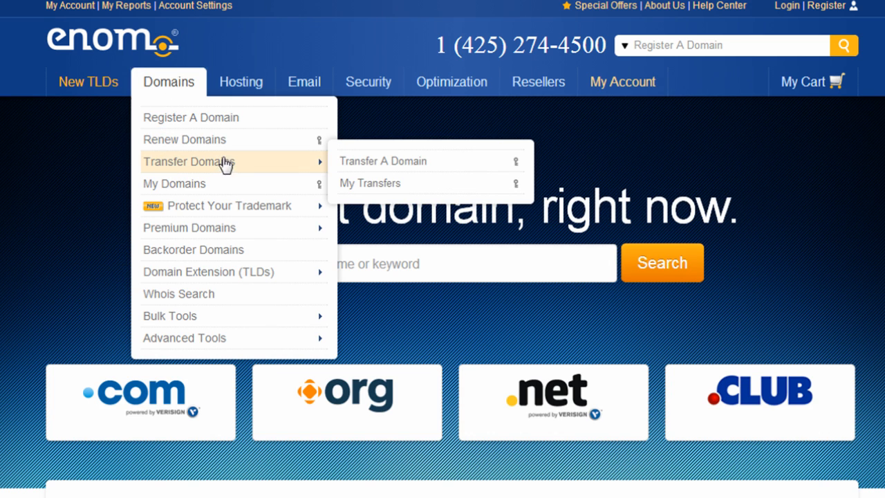
mouse_move(349, 166)
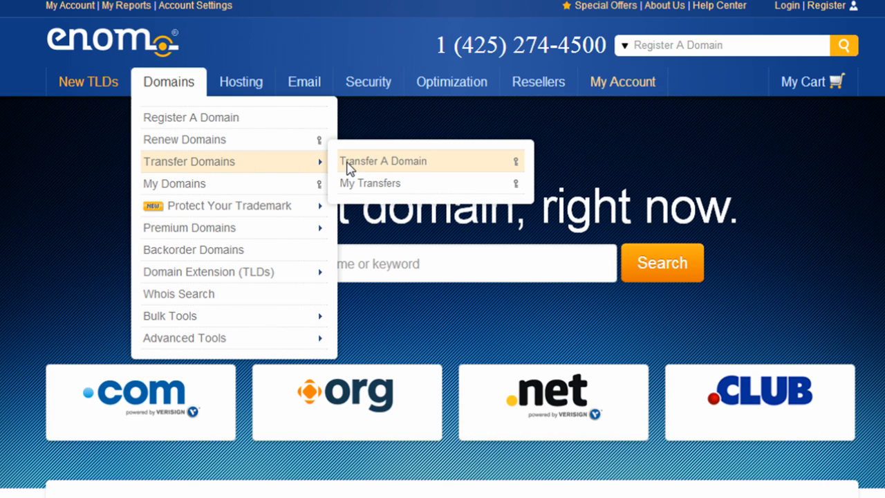